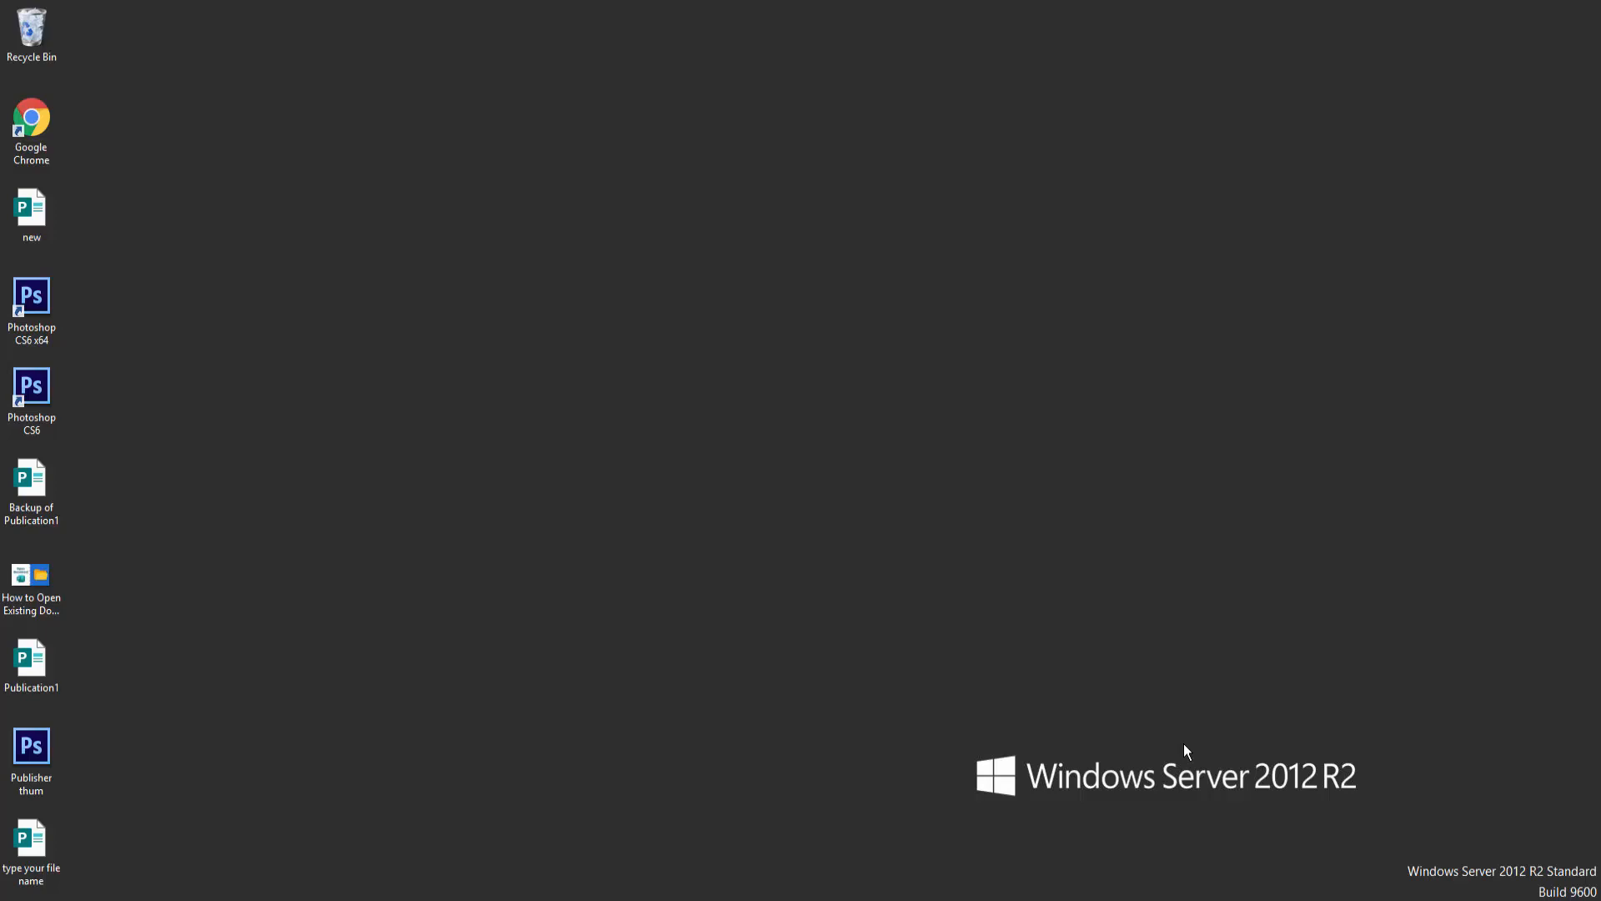
{"action": "mouse_move", "coordinate": [1139, 736]}
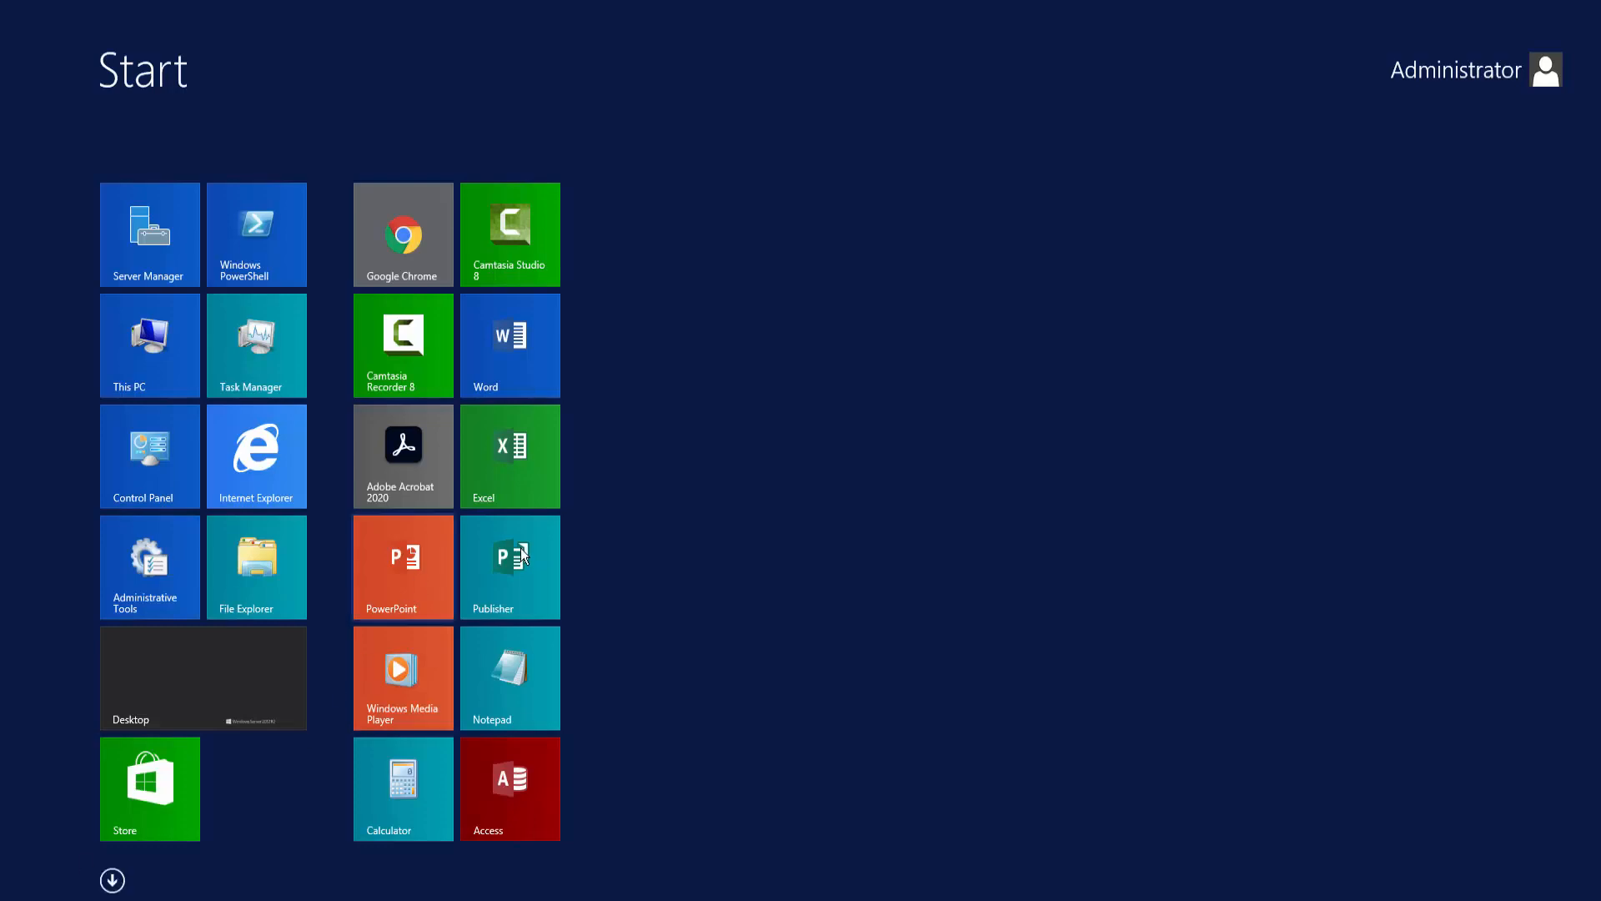
Step: Launch Publisher and open the recent calendar publication new.pub
{"action": "left_click", "coordinate": [509, 567]}
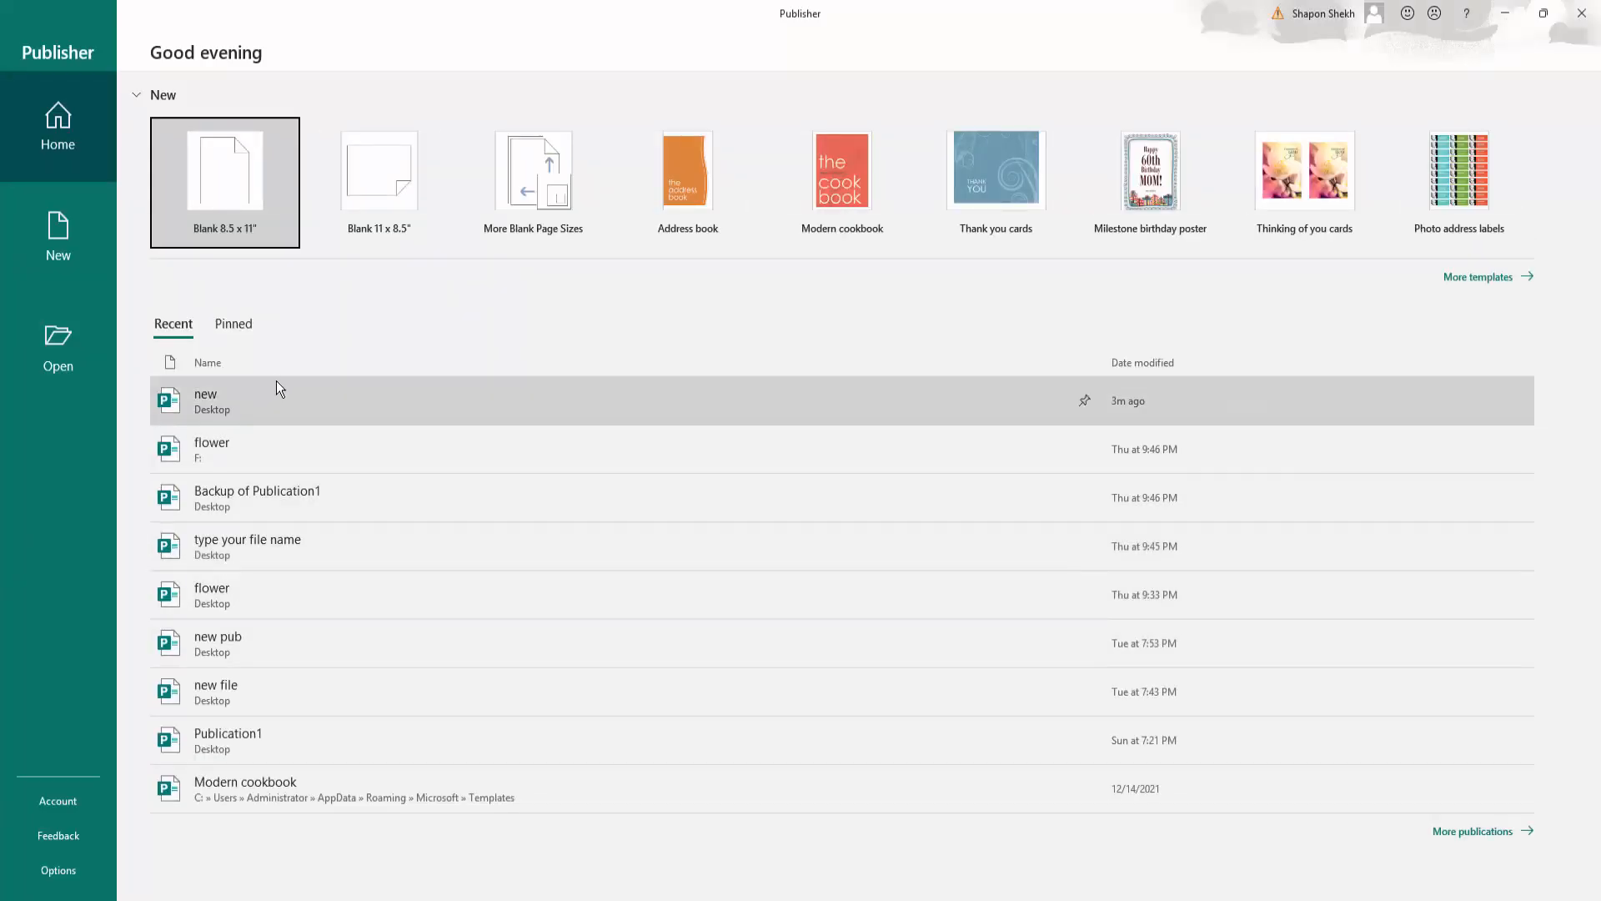
{"action": "mouse_move", "coordinate": [256, 399]}
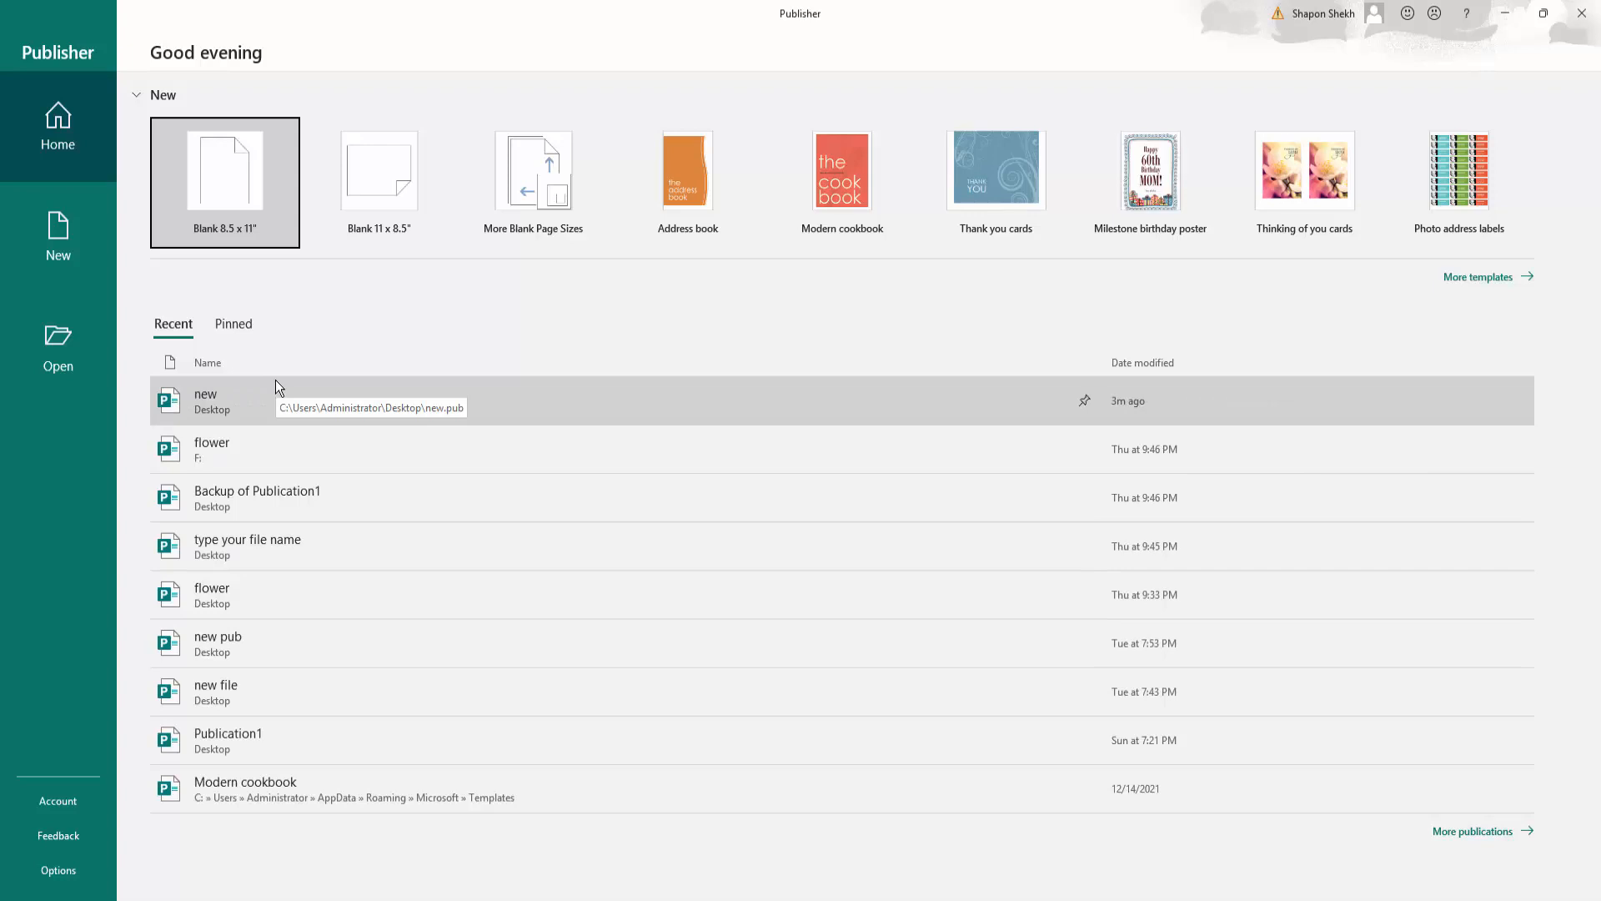
{"action": "left_click", "coordinate": [226, 170]}
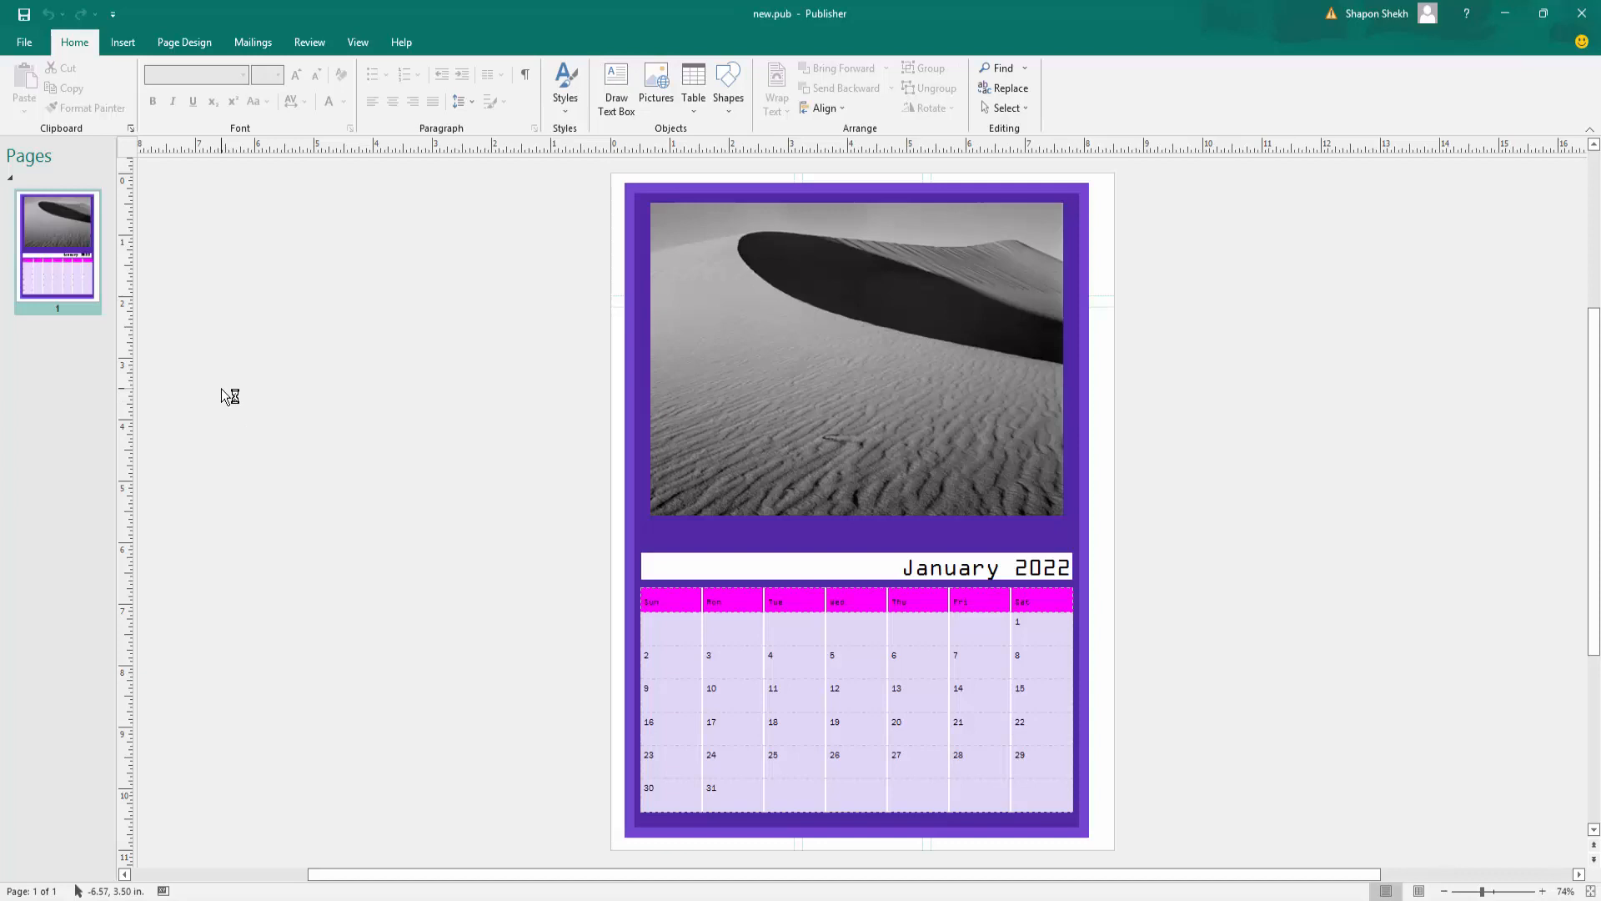
{"action": "mouse_move", "coordinate": [278, 385]}
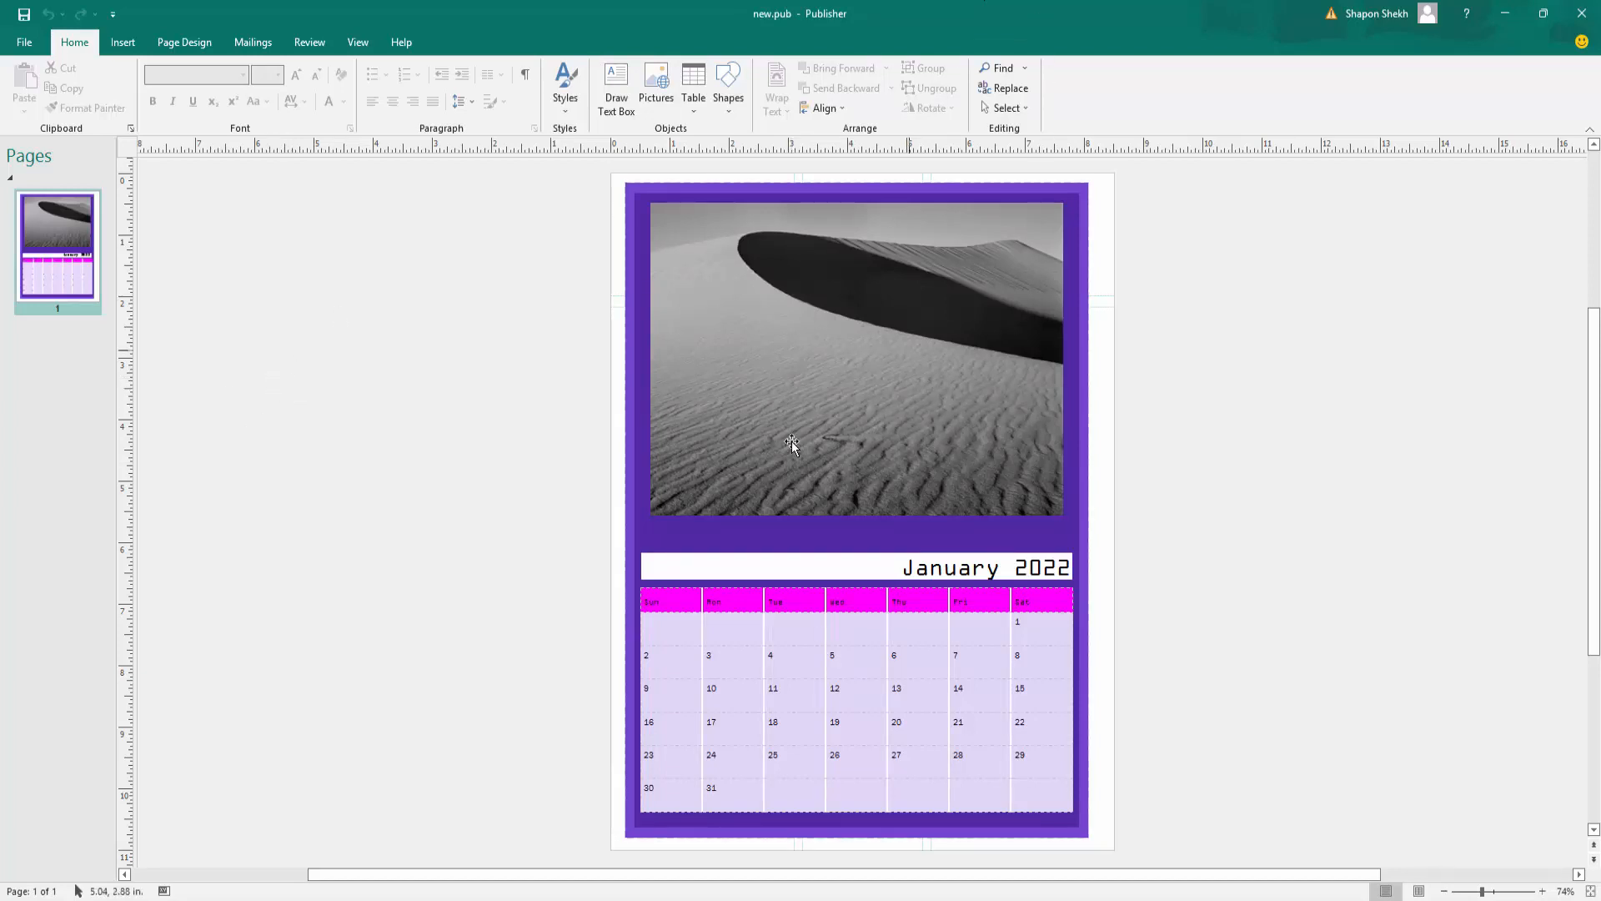
{"action": "mouse_move", "coordinate": [790, 408]}
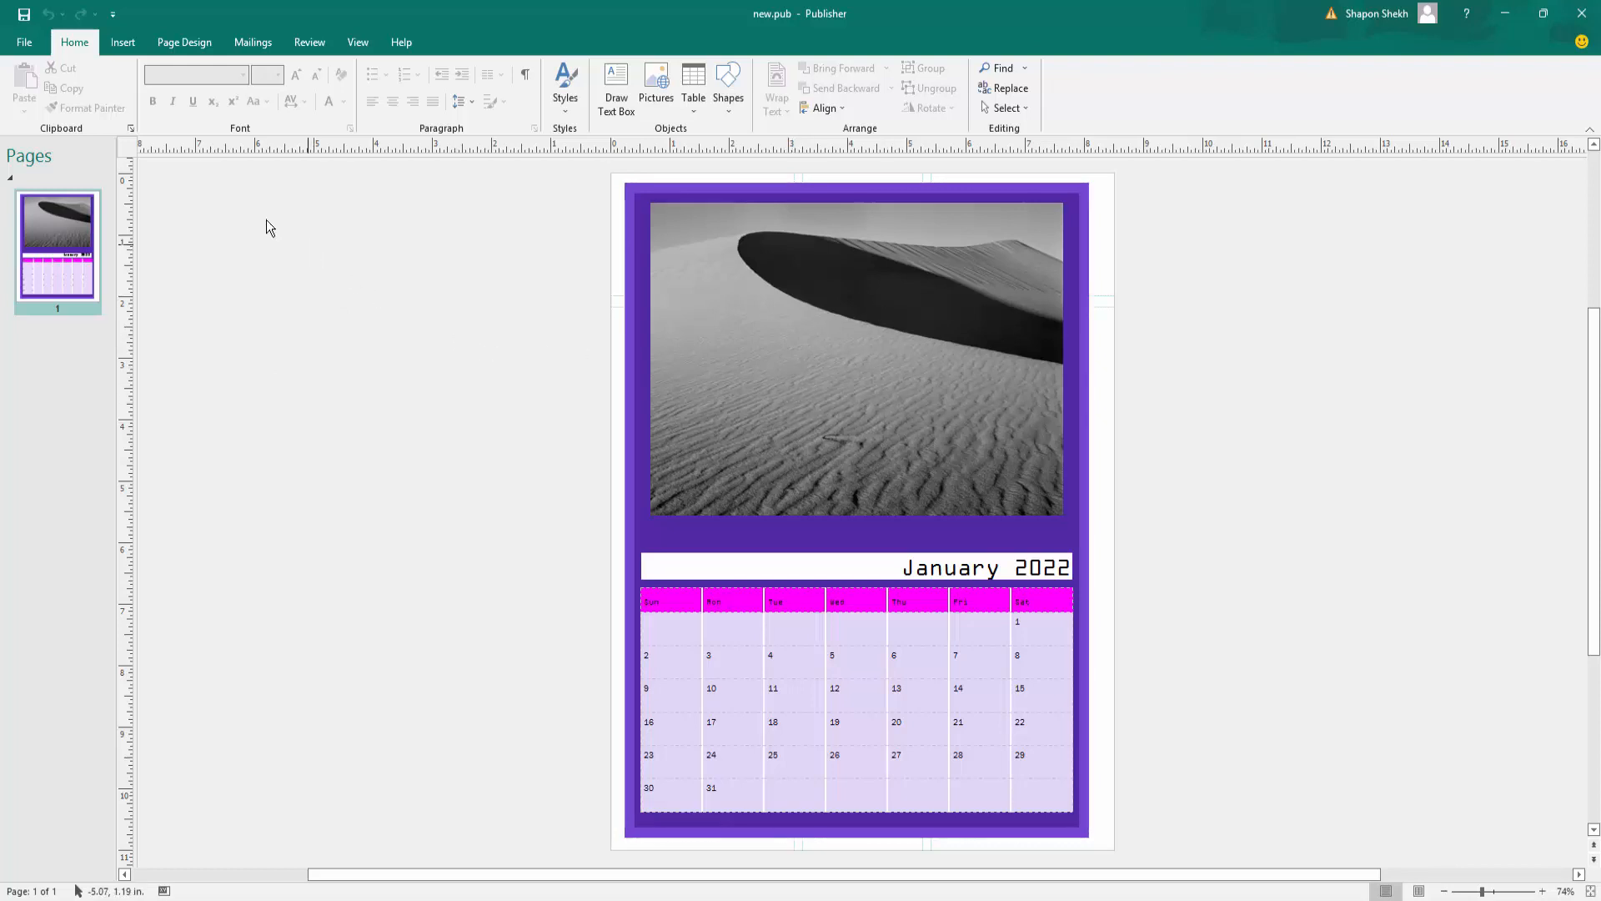
Step: Go to Save As under File to choose a new location for new.pub
{"action": "left_click", "coordinate": [24, 41]}
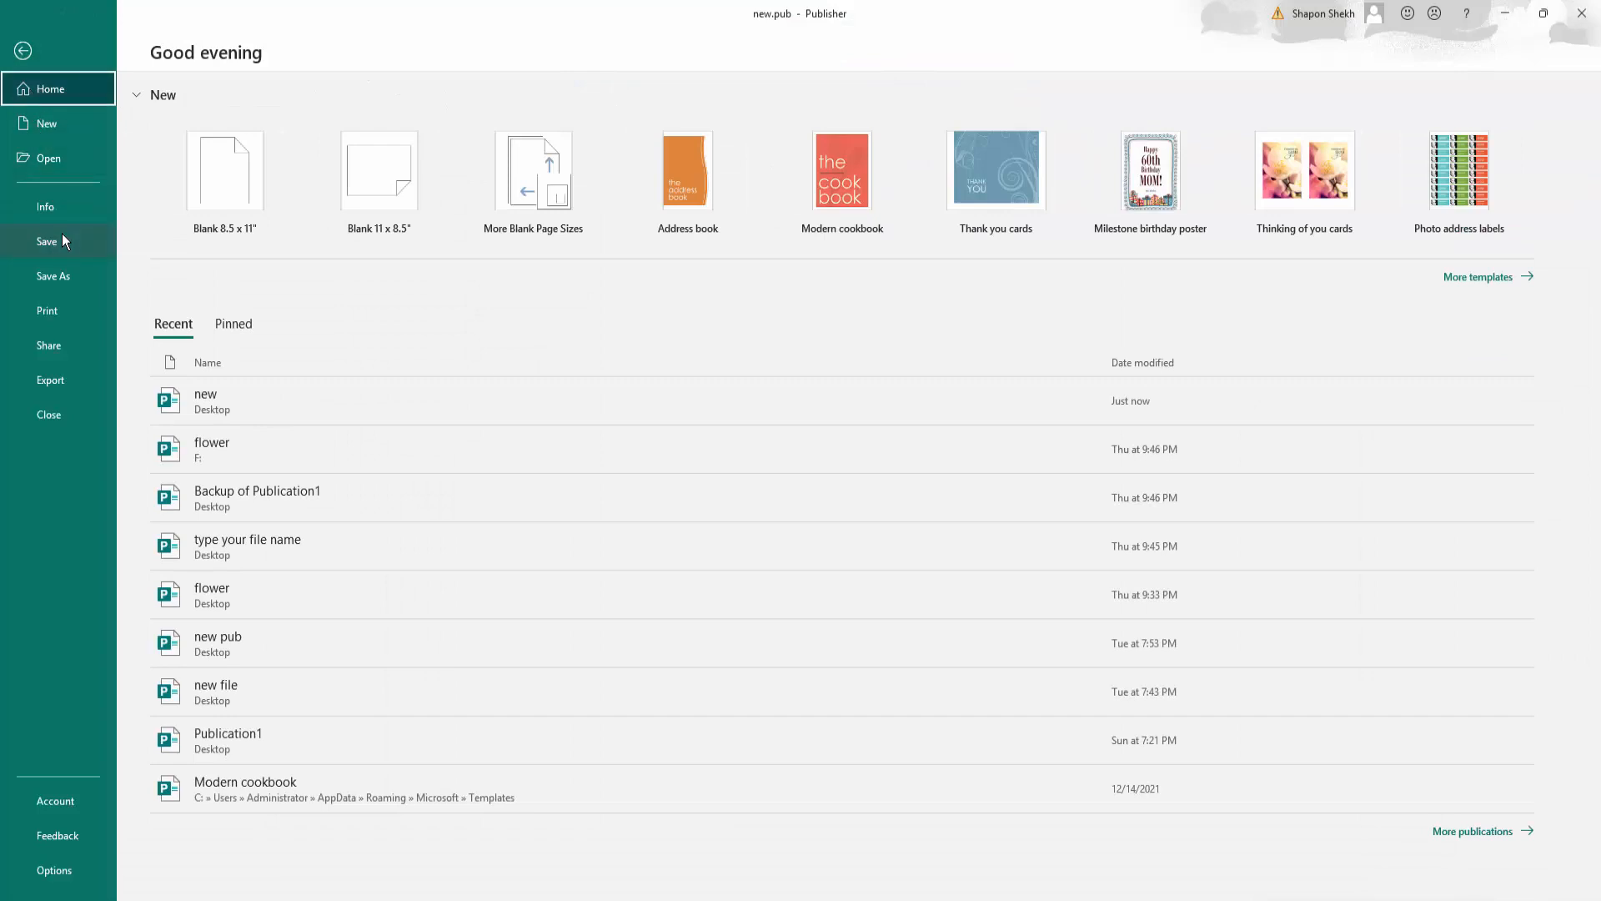
{"action": "mouse_move", "coordinate": [56, 275]}
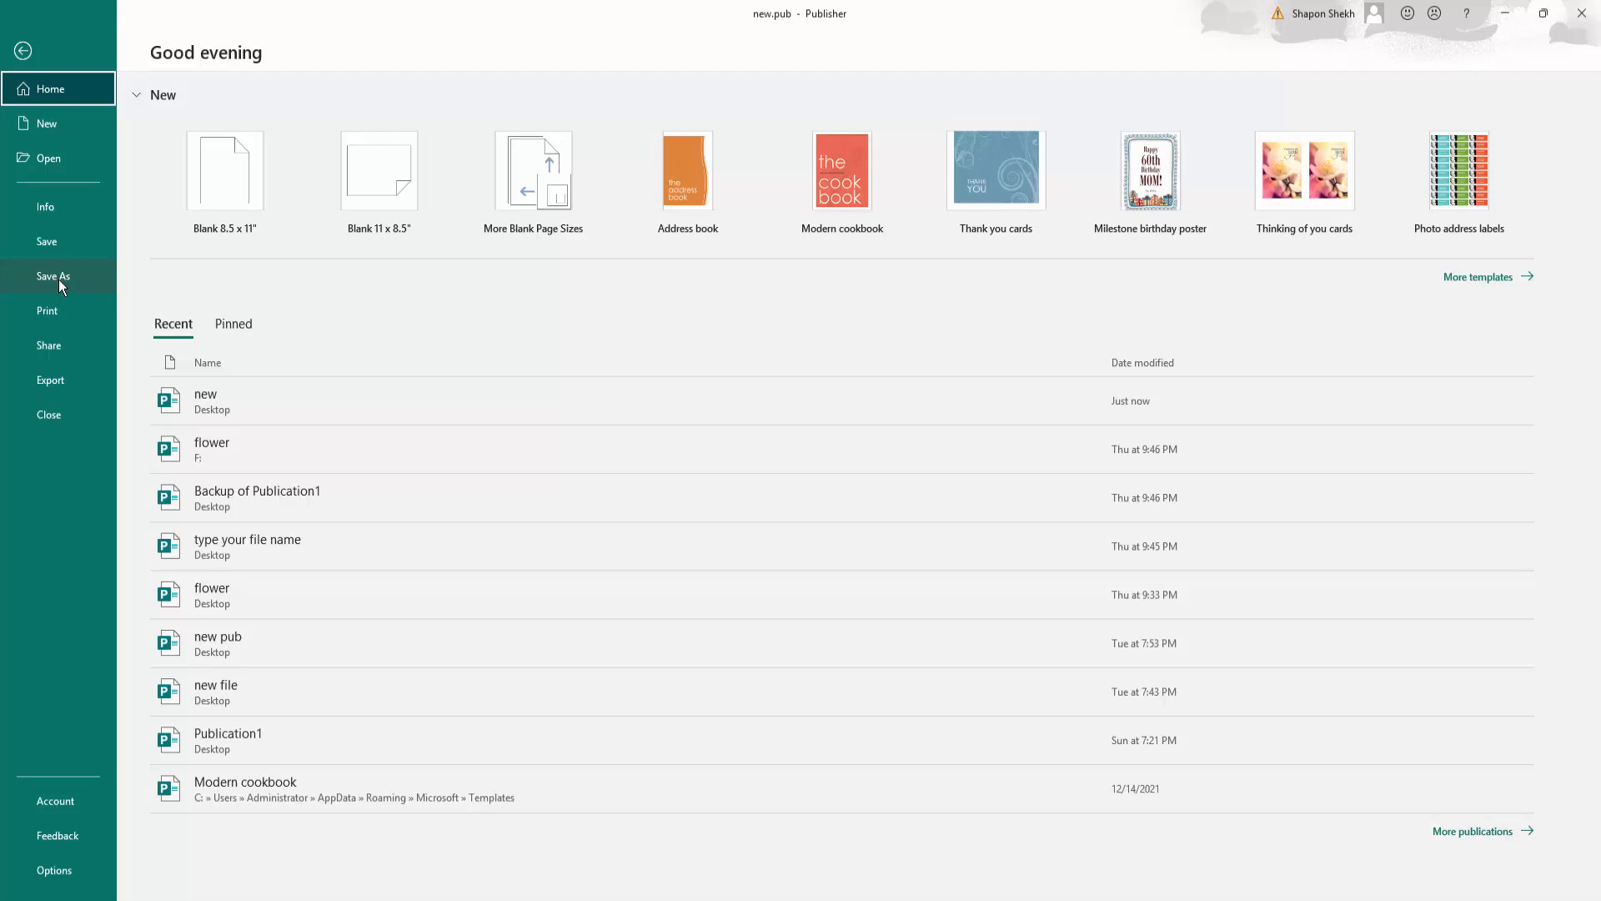
{"action": "left_click", "coordinate": [53, 275]}
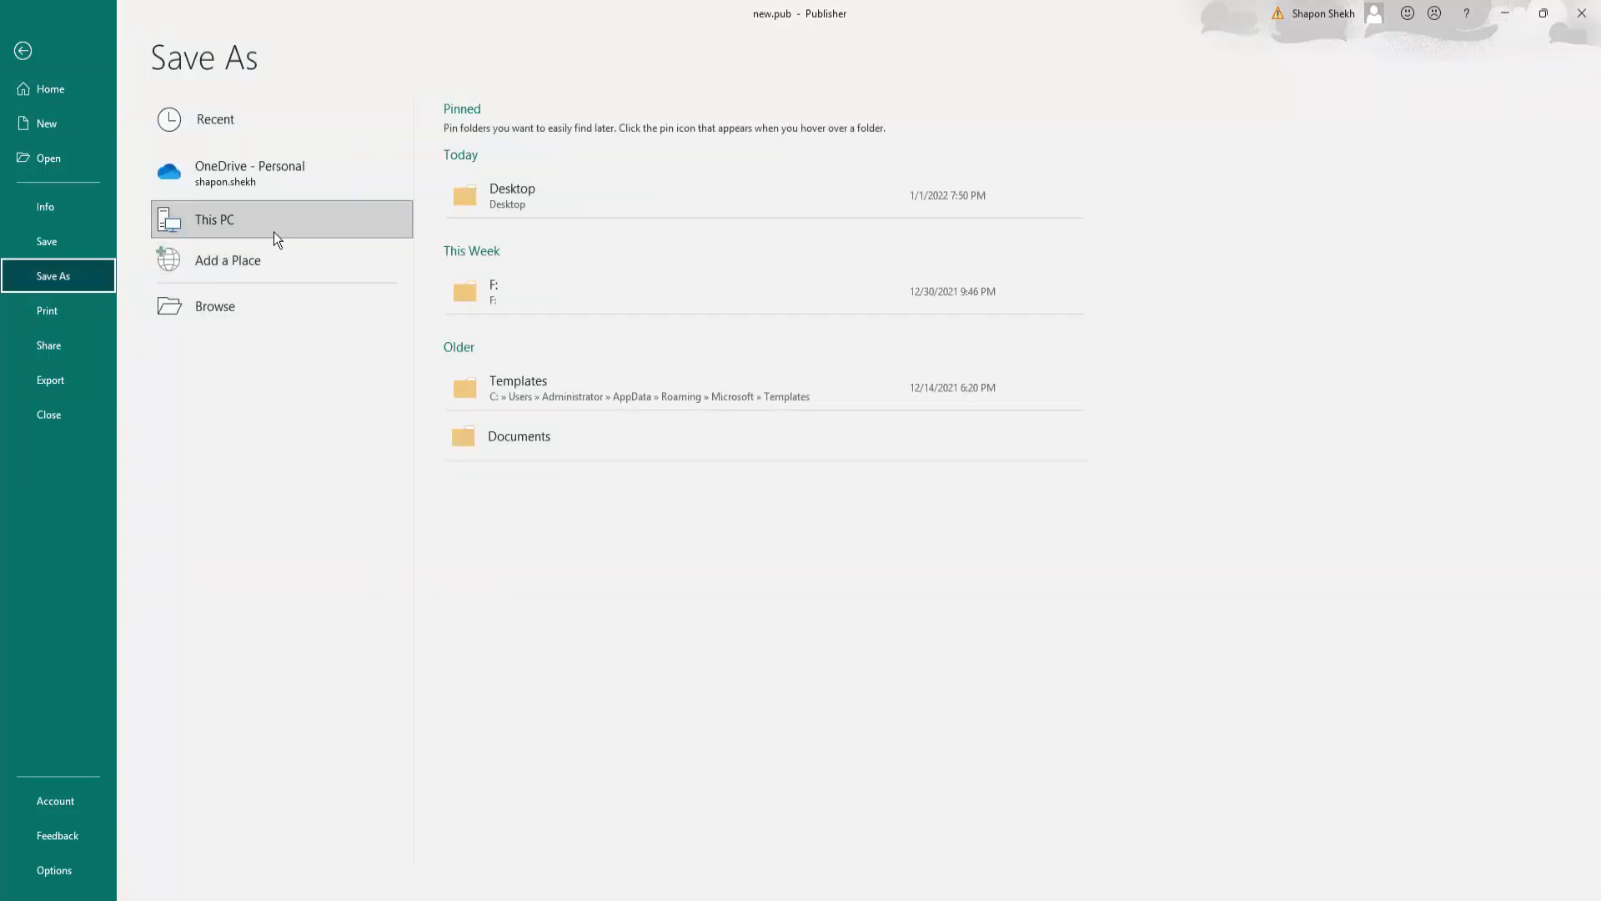
{"action": "mouse_move", "coordinate": [351, 325]}
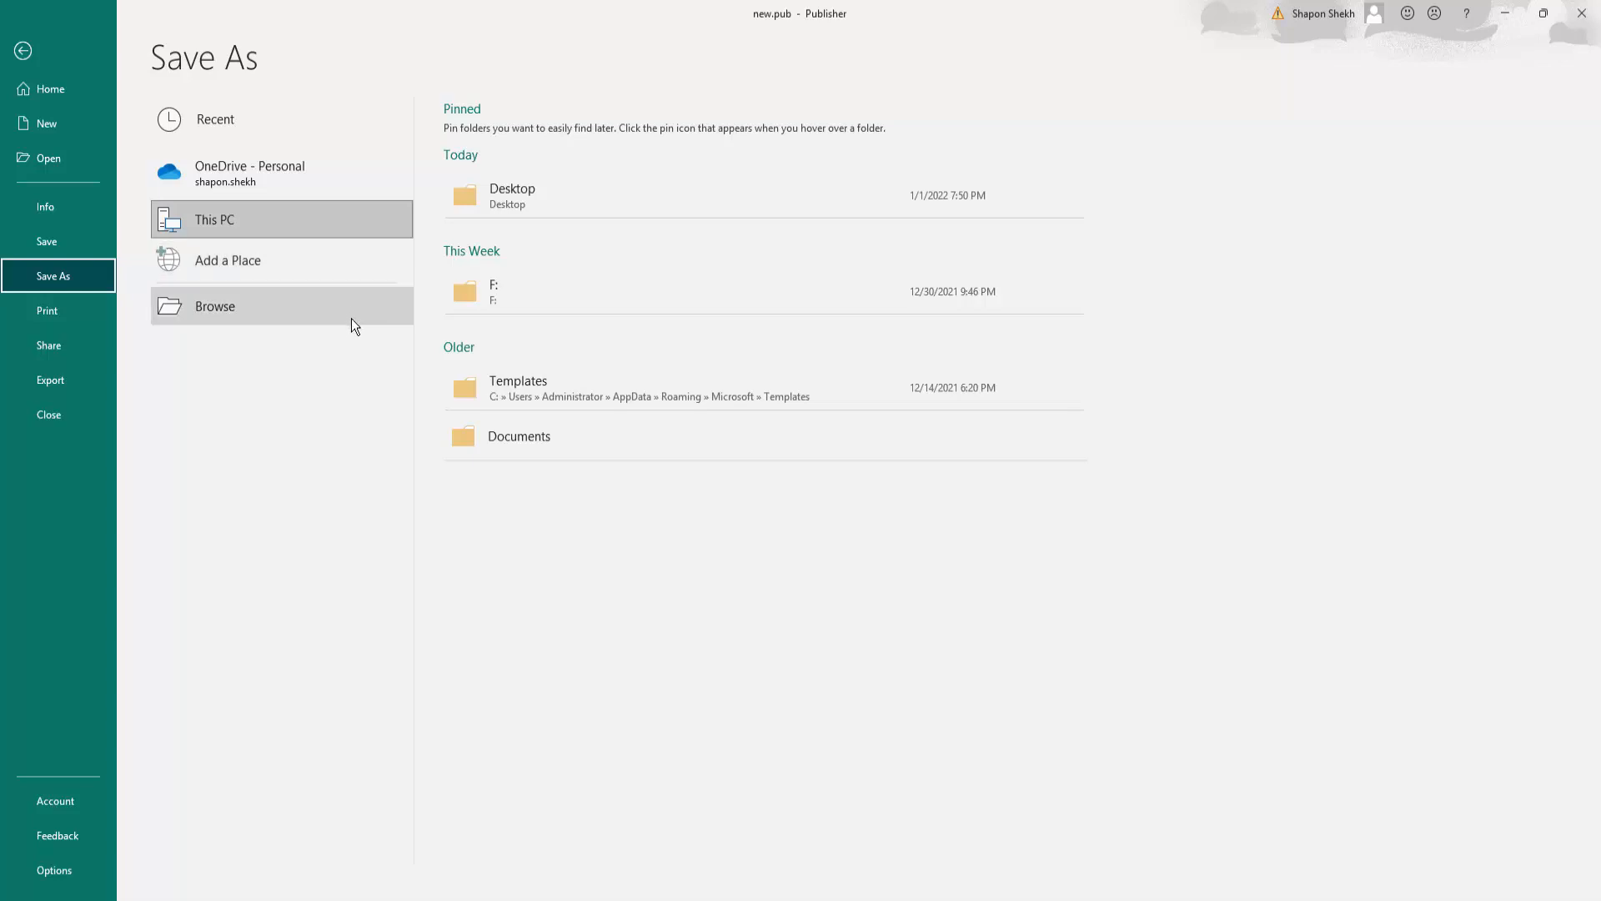
{"action": "mouse_move", "coordinate": [385, 239]}
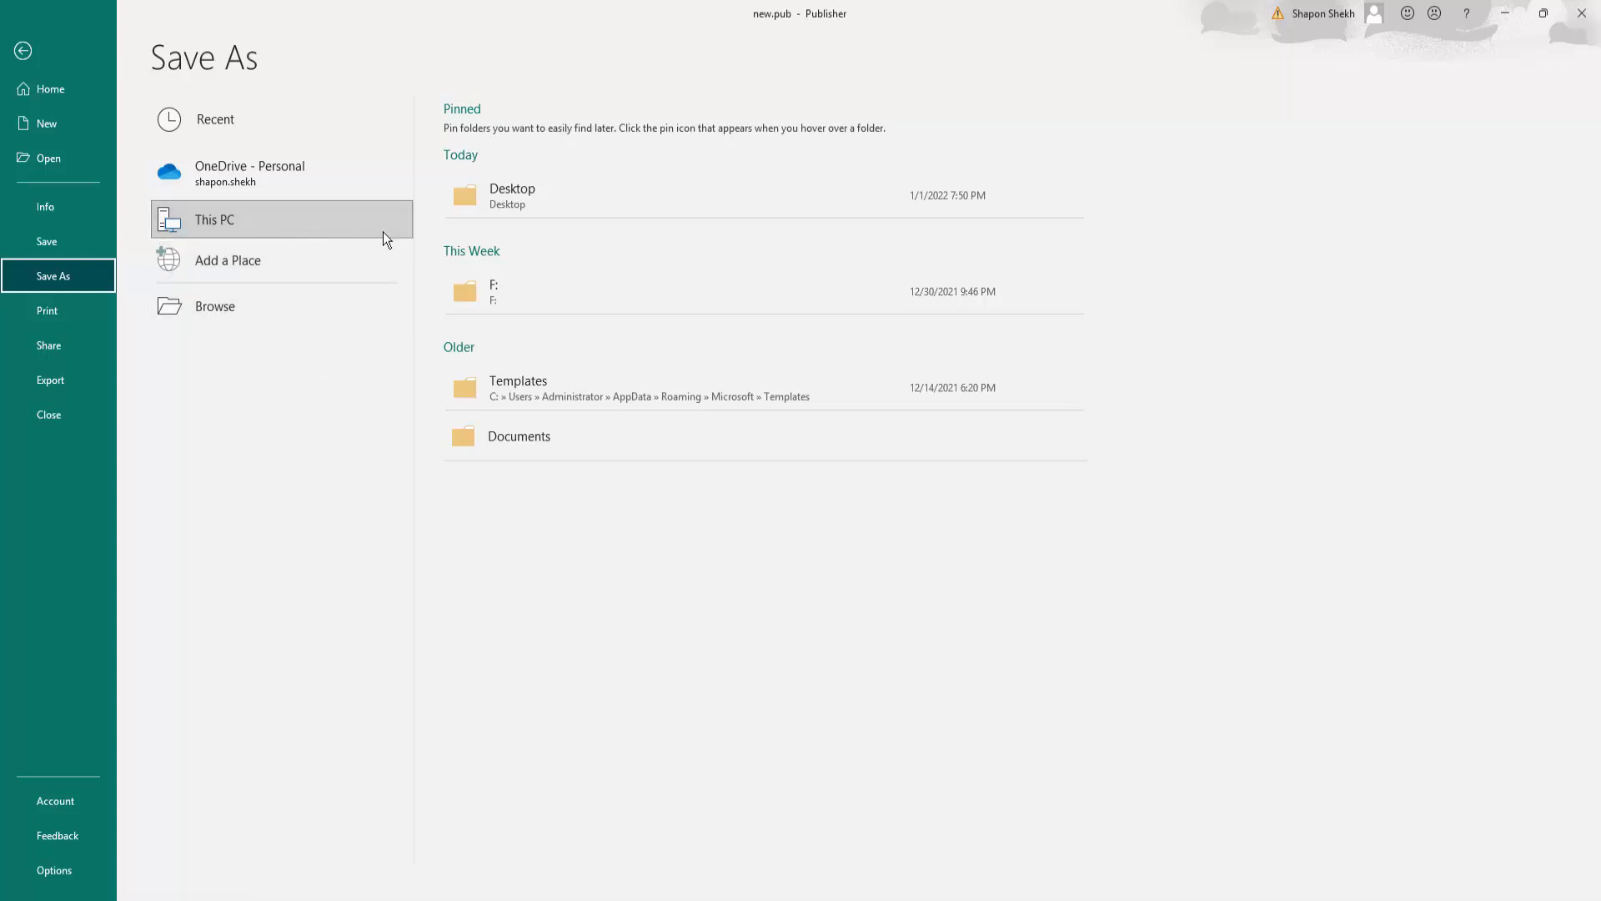
{"action": "mouse_move", "coordinate": [530, 197]}
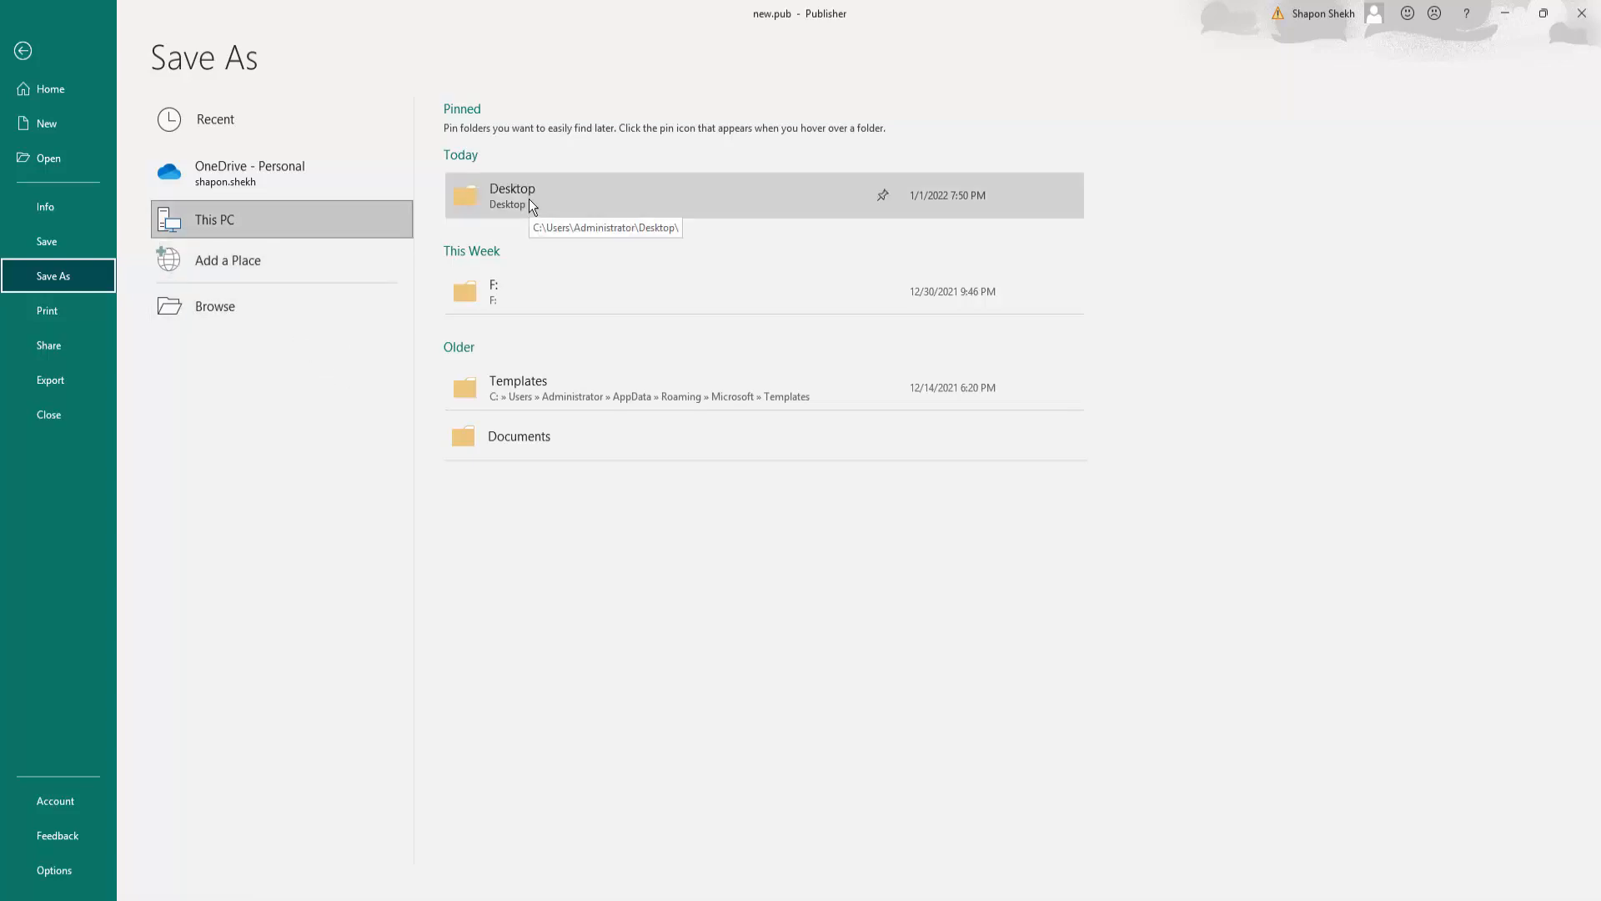
Step: Save the calendar to the Desktop as 'new publication.pub'
{"action": "double_click", "coordinate": [512, 195]}
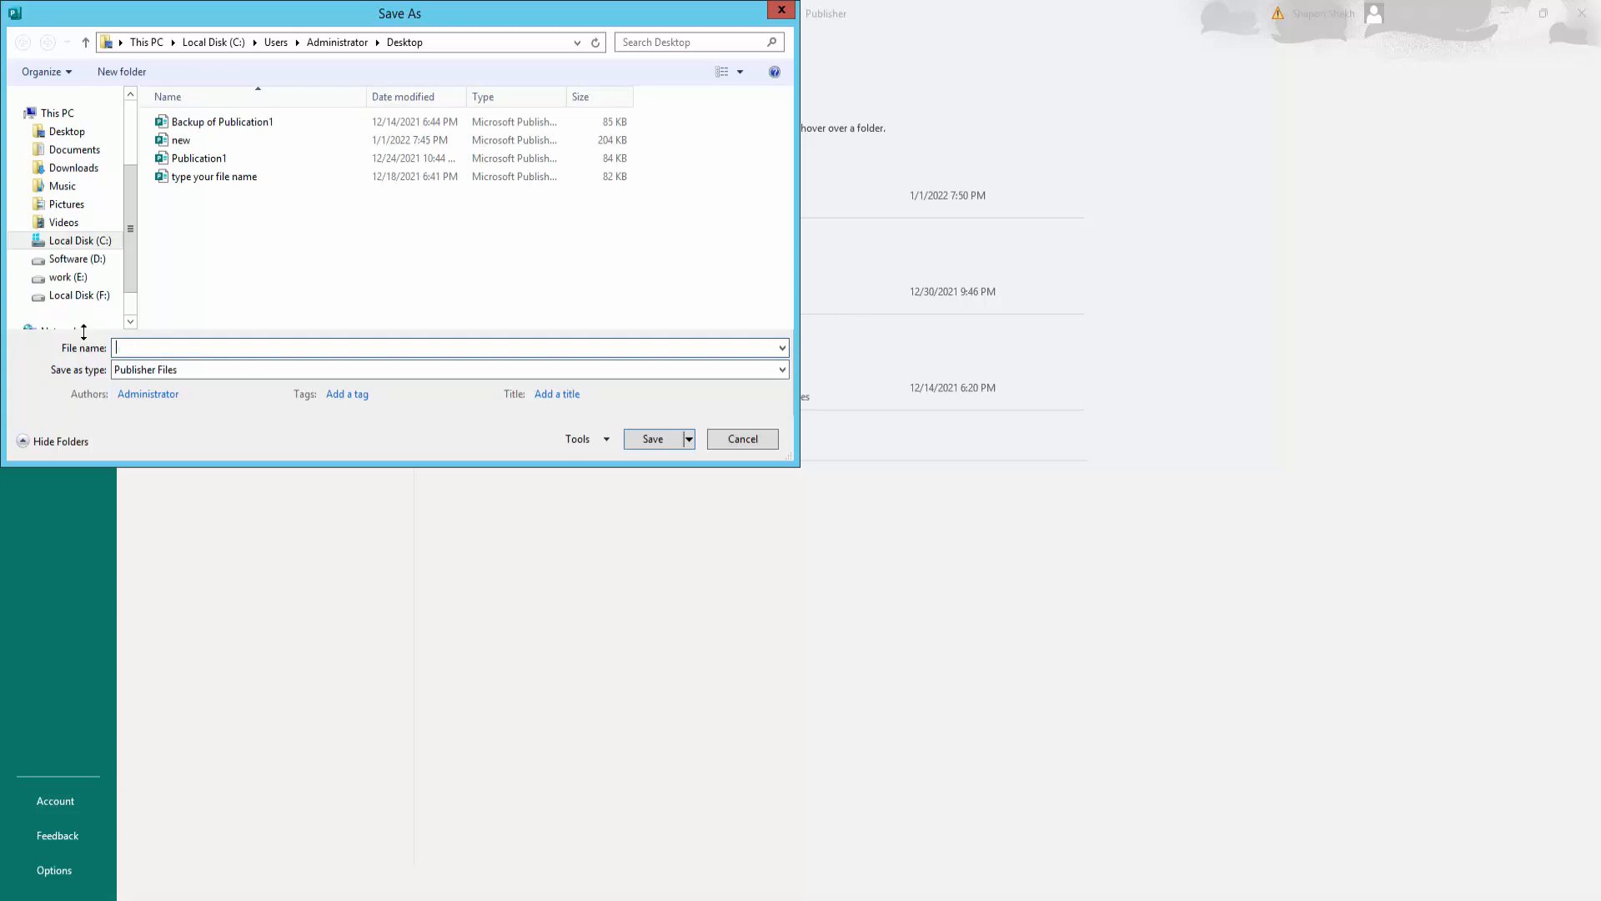
{"action": "type", "text": "n"}
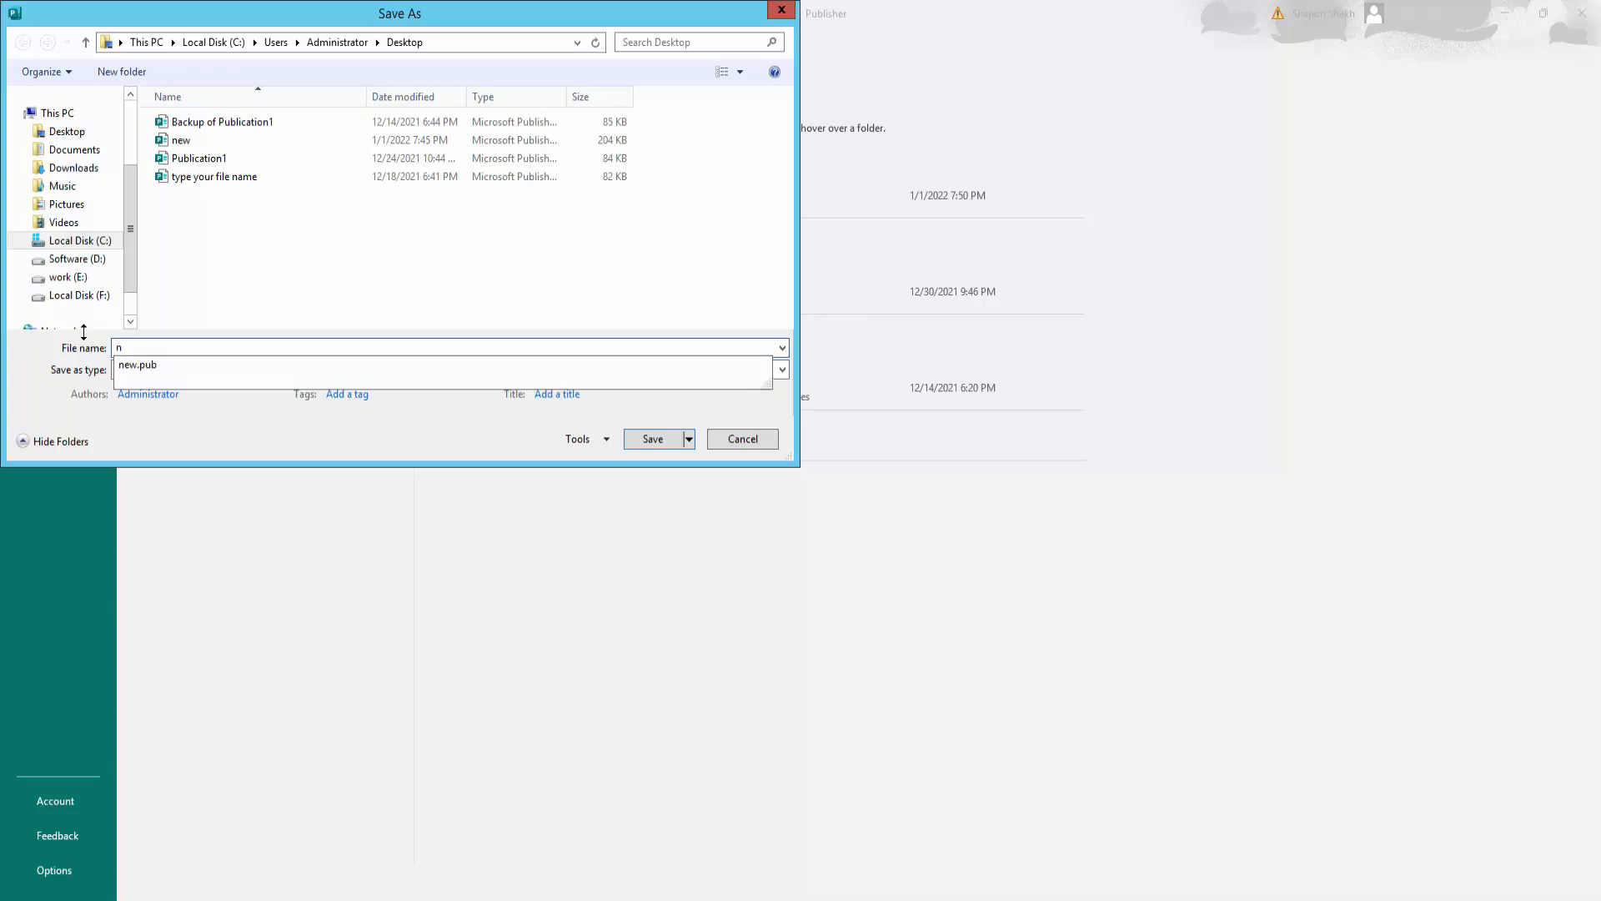
{"action": "type", "text": "ew pu"}
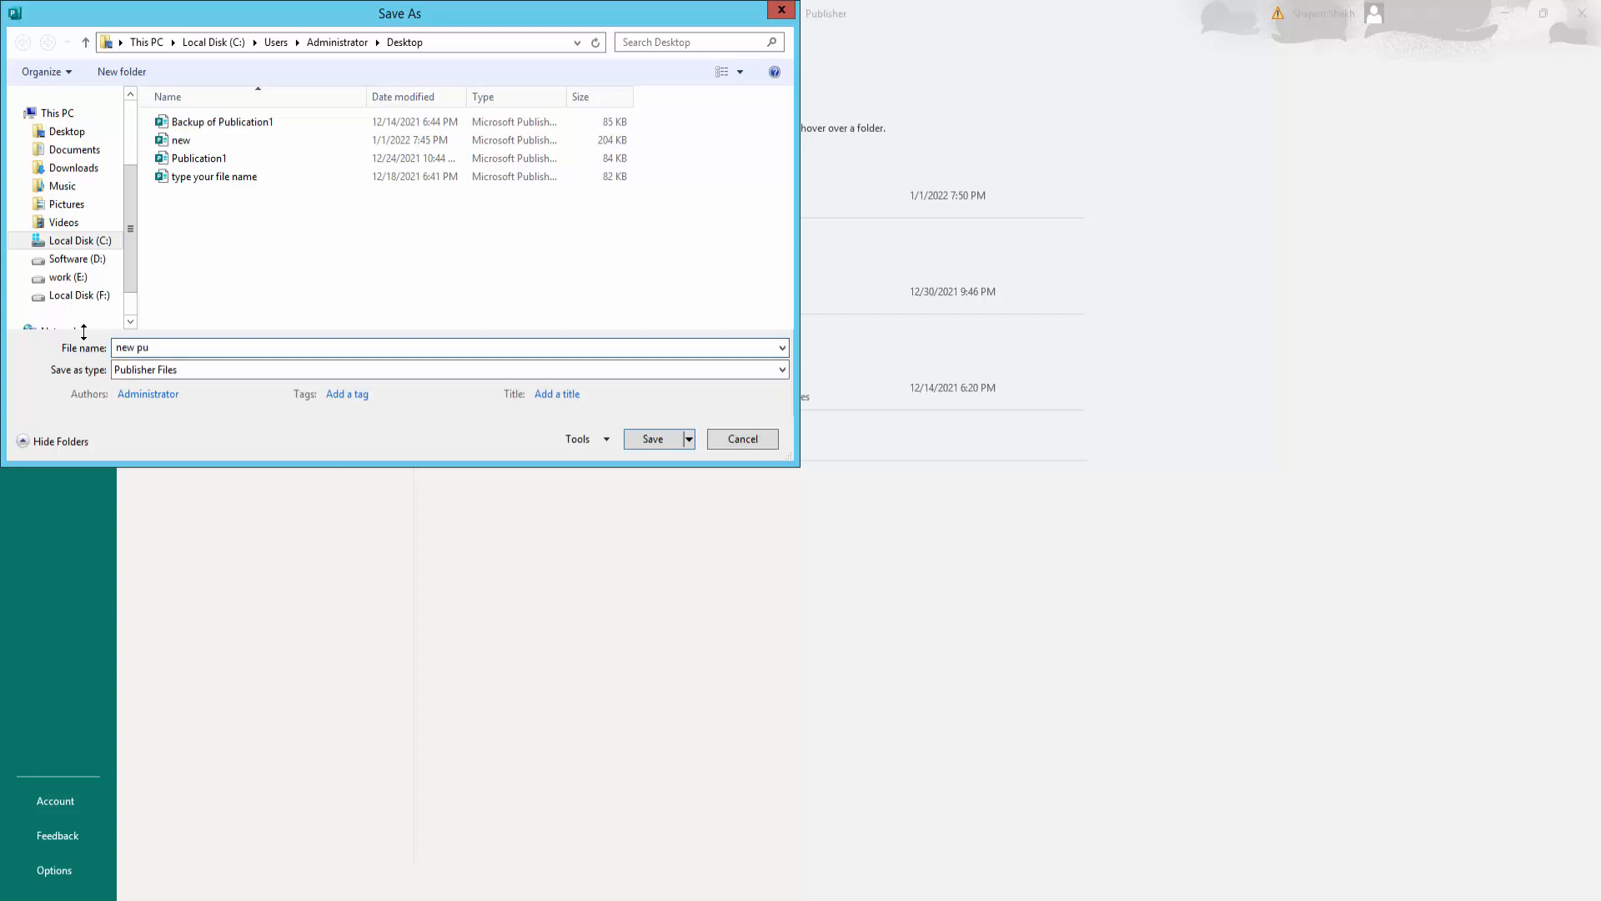
{"action": "type", "text": "blica"}
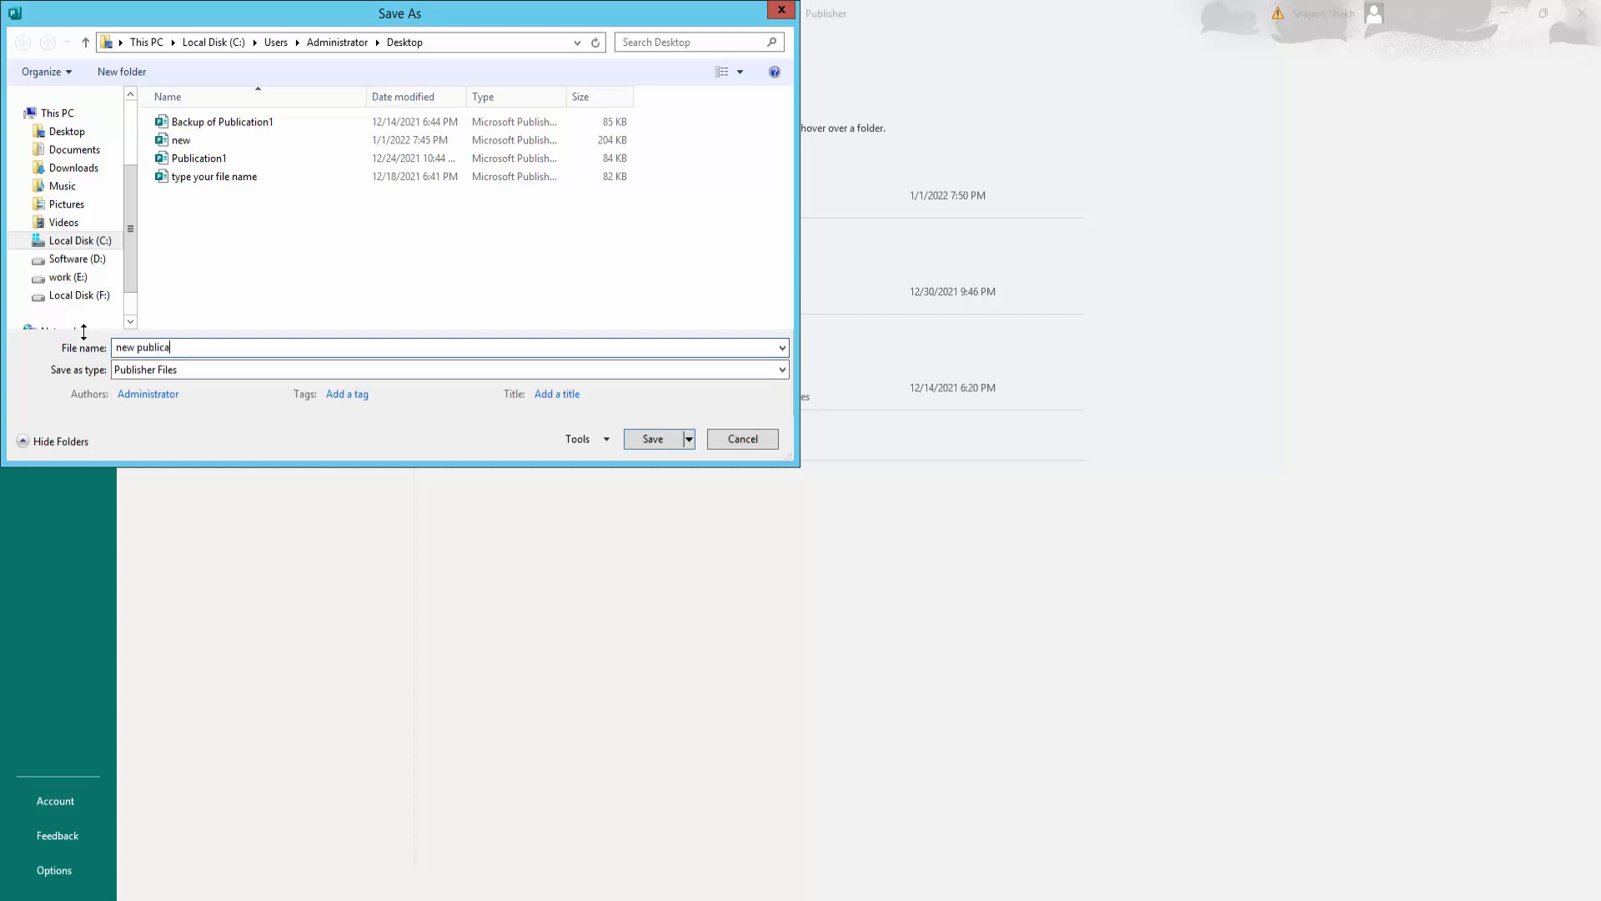
{"action": "type", "text": "tion"}
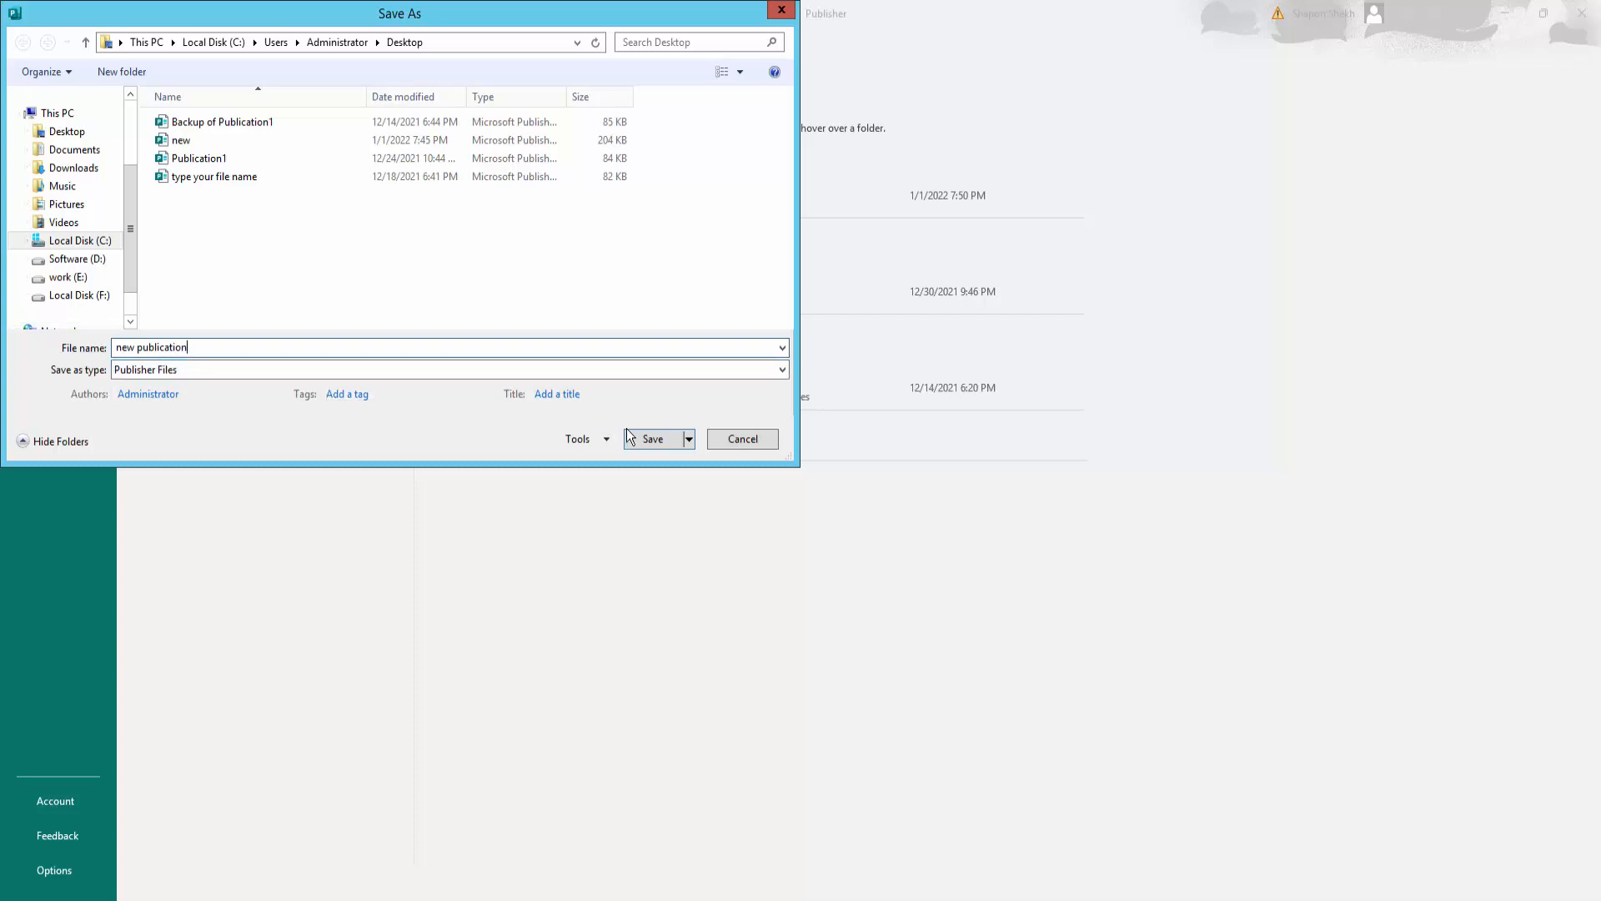
{"action": "left_click", "coordinate": [652, 439]}
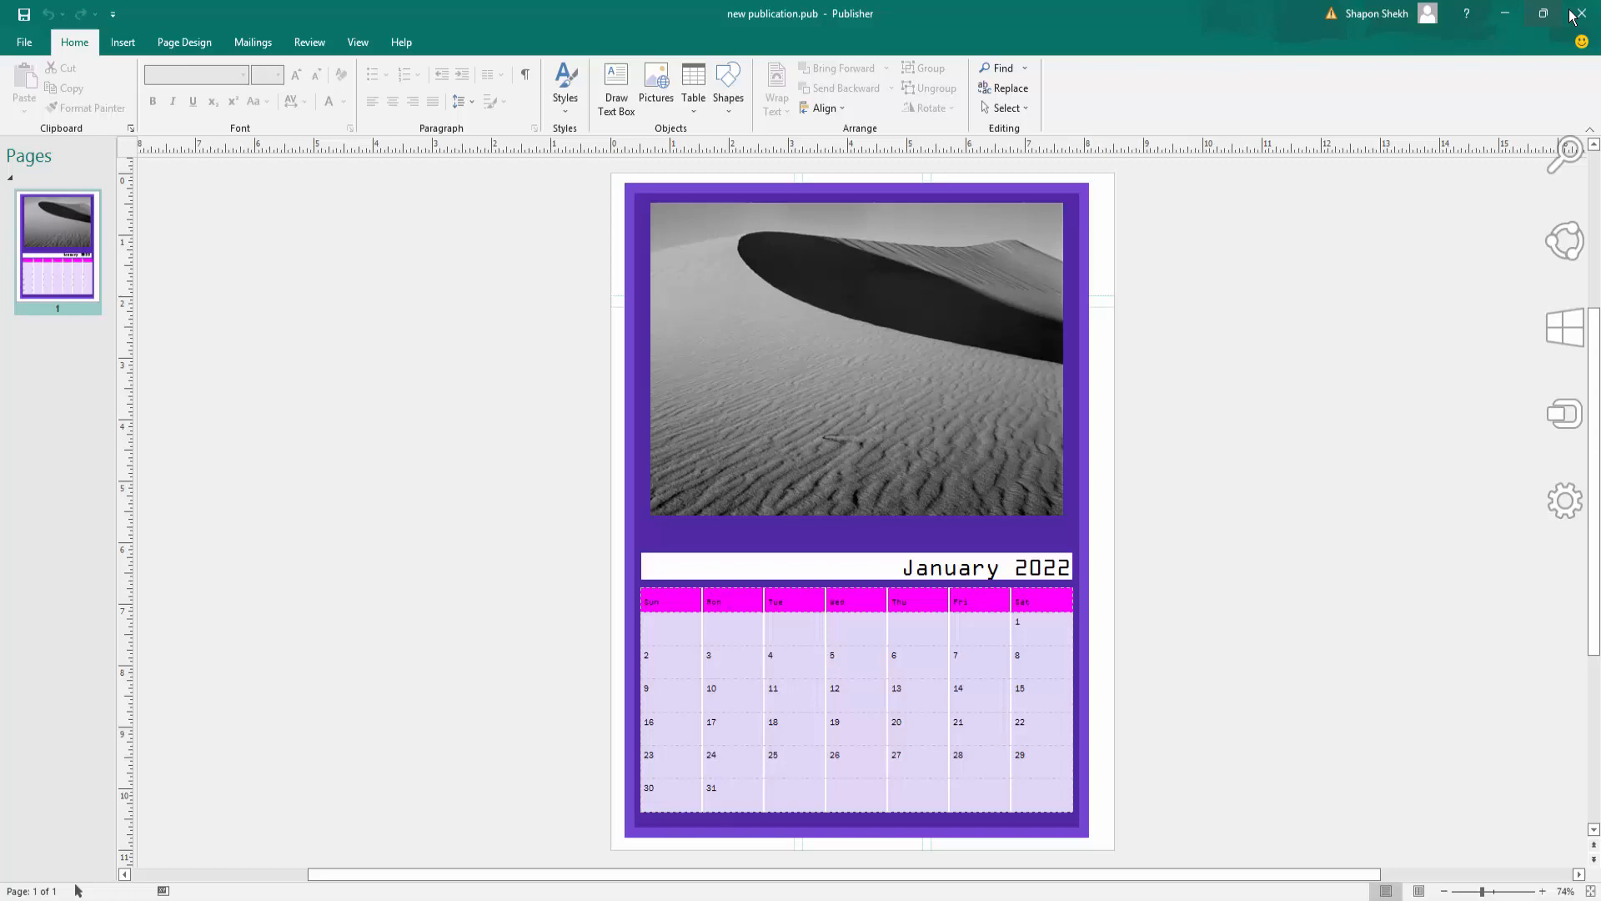
{"action": "mouse_move", "coordinate": [1581, 15]}
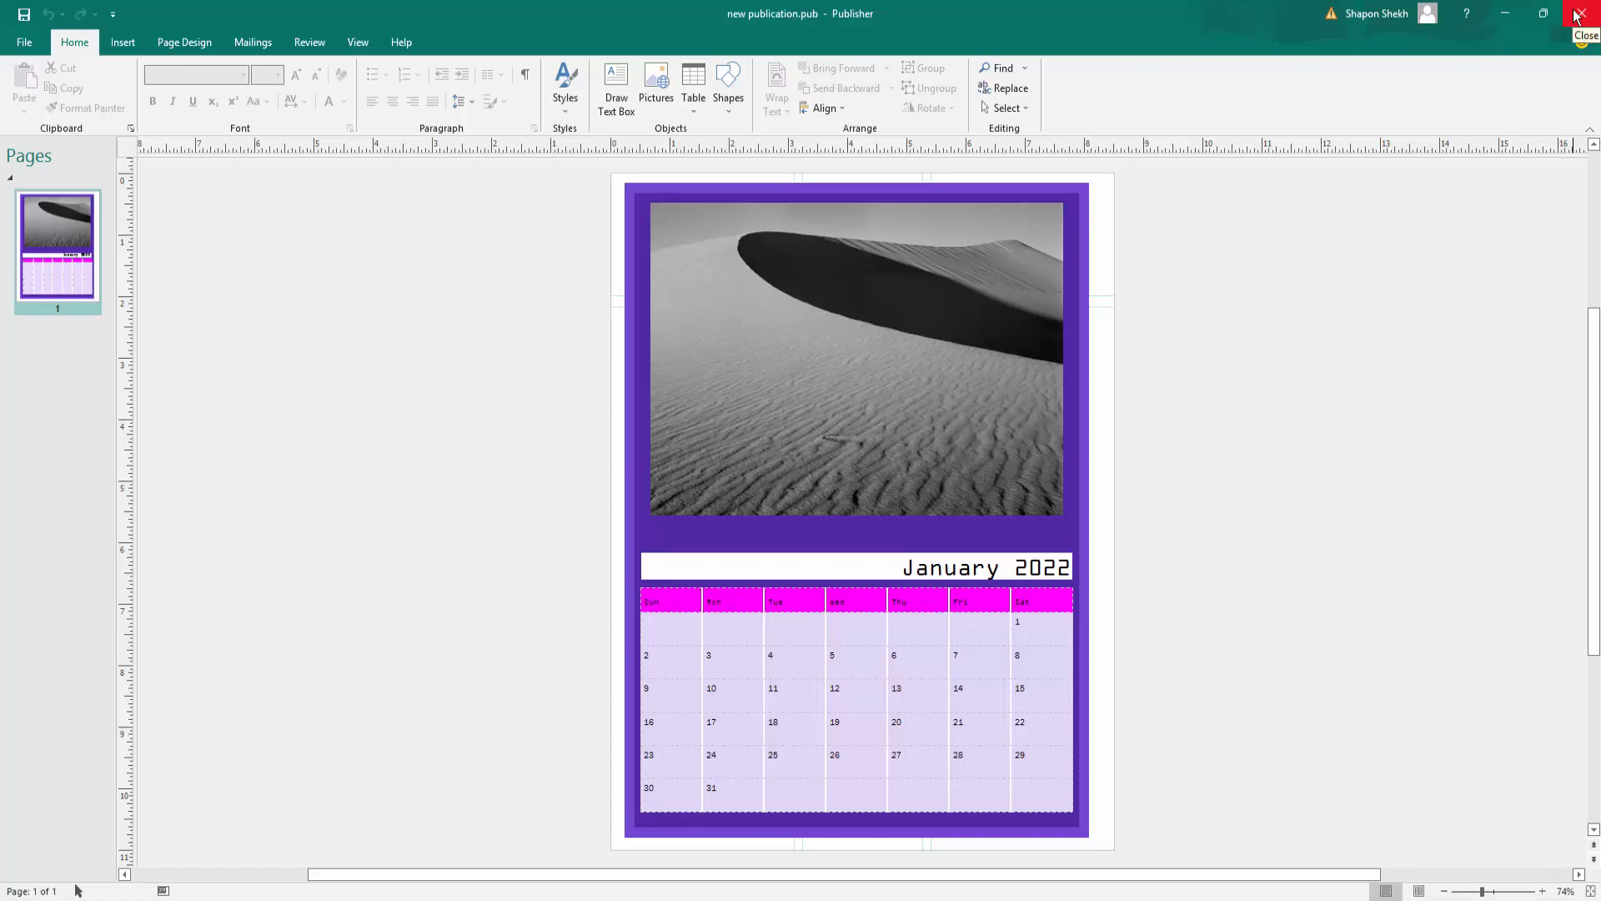
{"action": "mouse_move", "coordinate": [971, 131]}
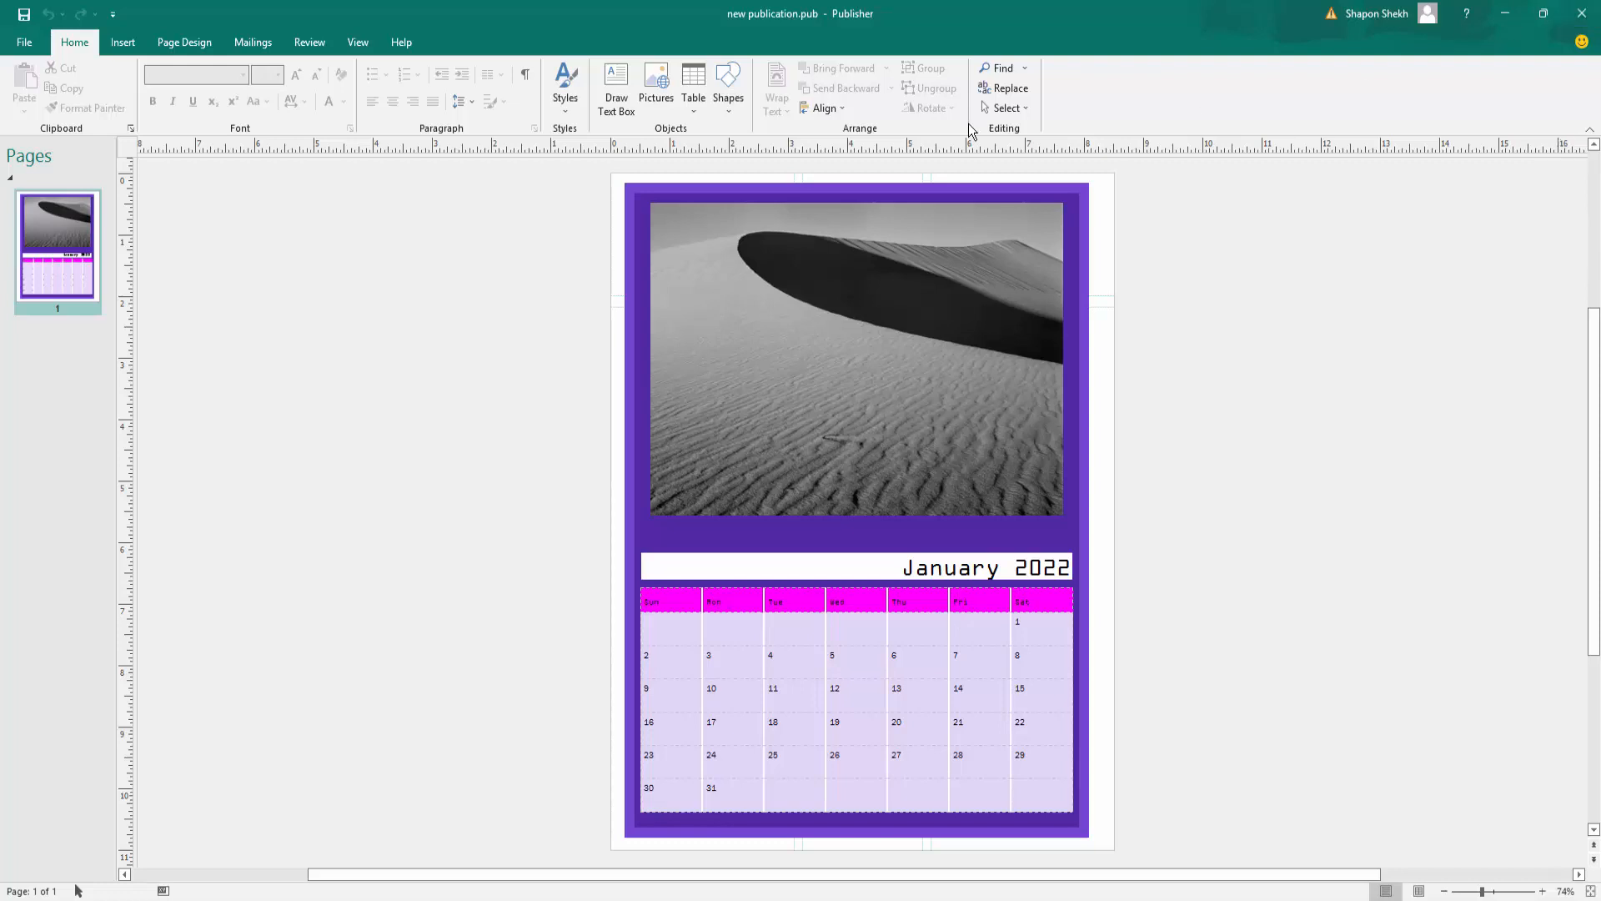
Step: Reopen 'new publication' from the Recent list and close Publisher to the desktop
{"action": "left_click", "coordinate": [22, 41]}
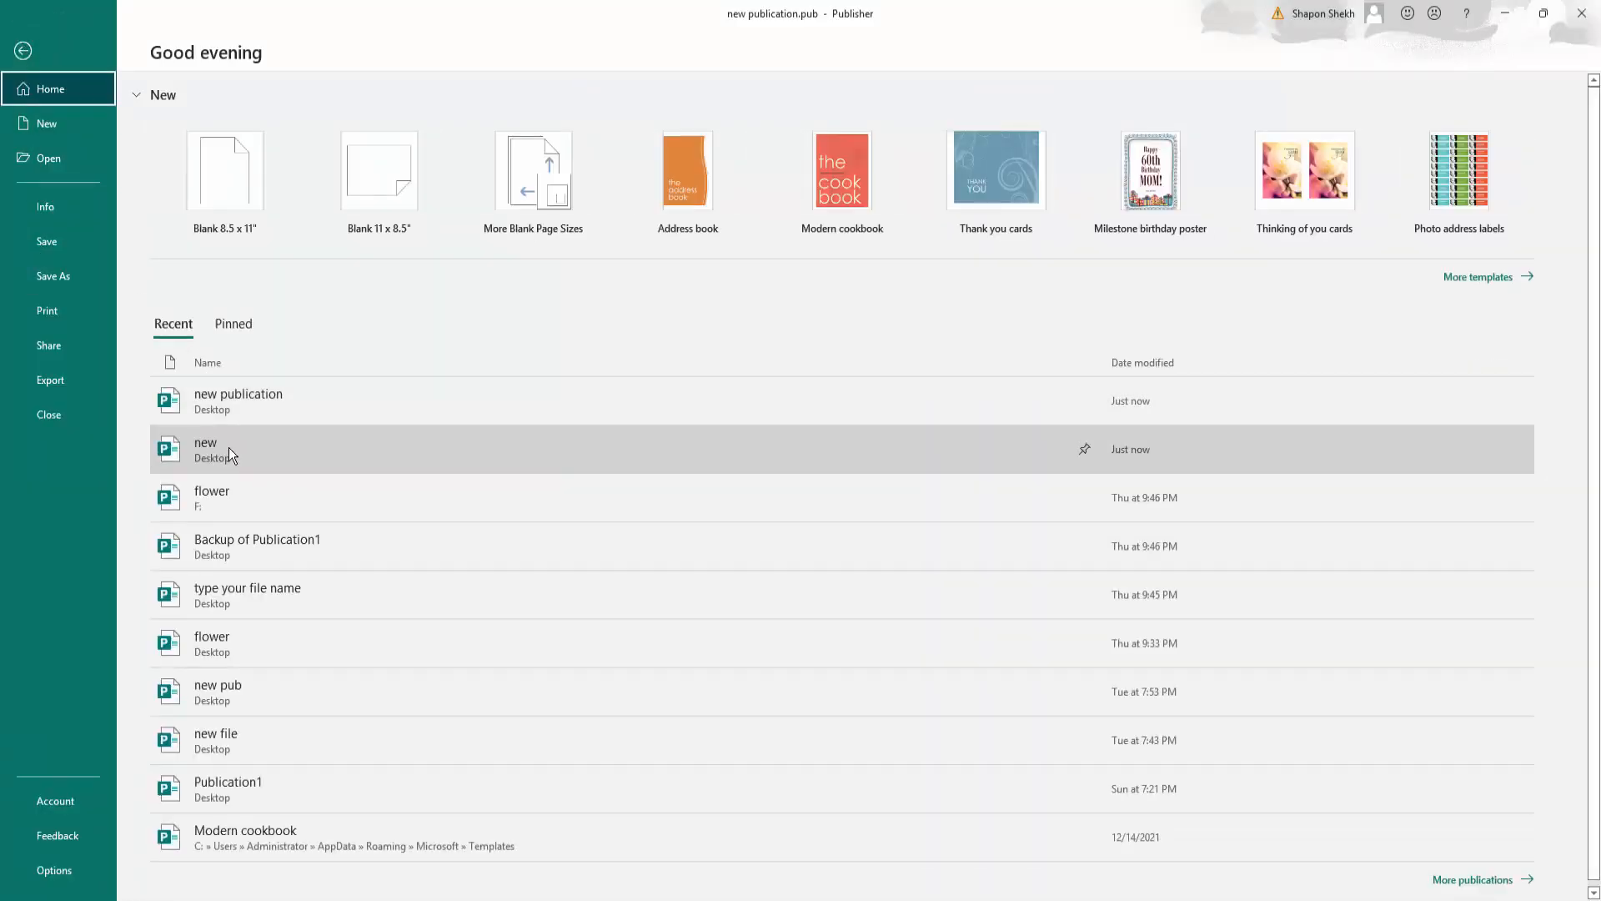
{"action": "mouse_move", "coordinate": [238, 400]}
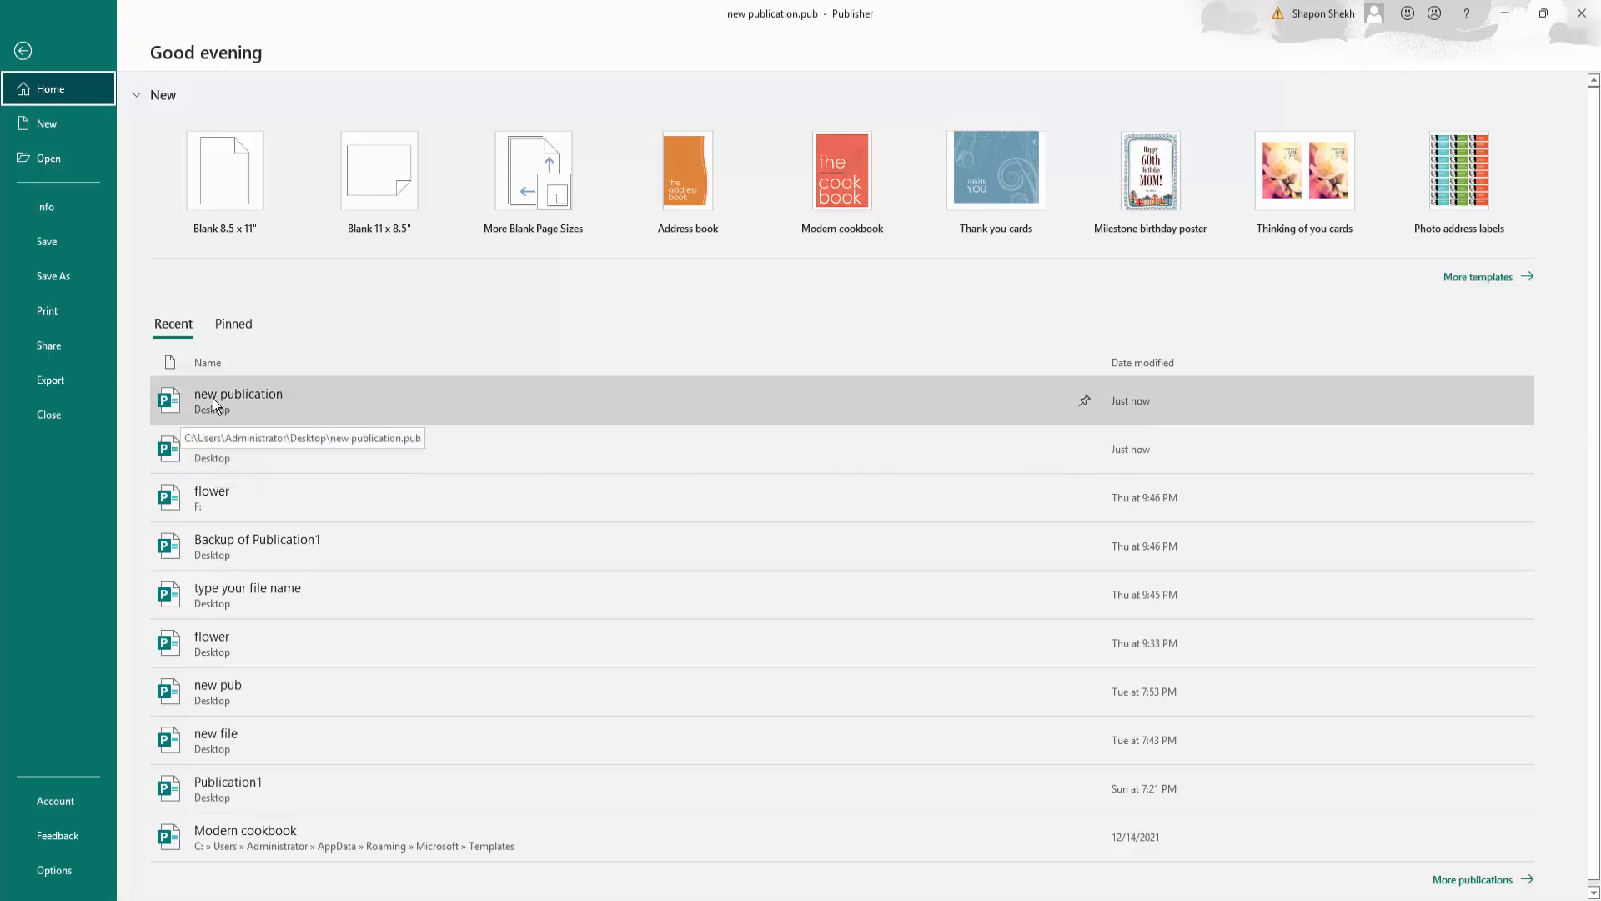
{"action": "mouse_move", "coordinate": [408, 448]}
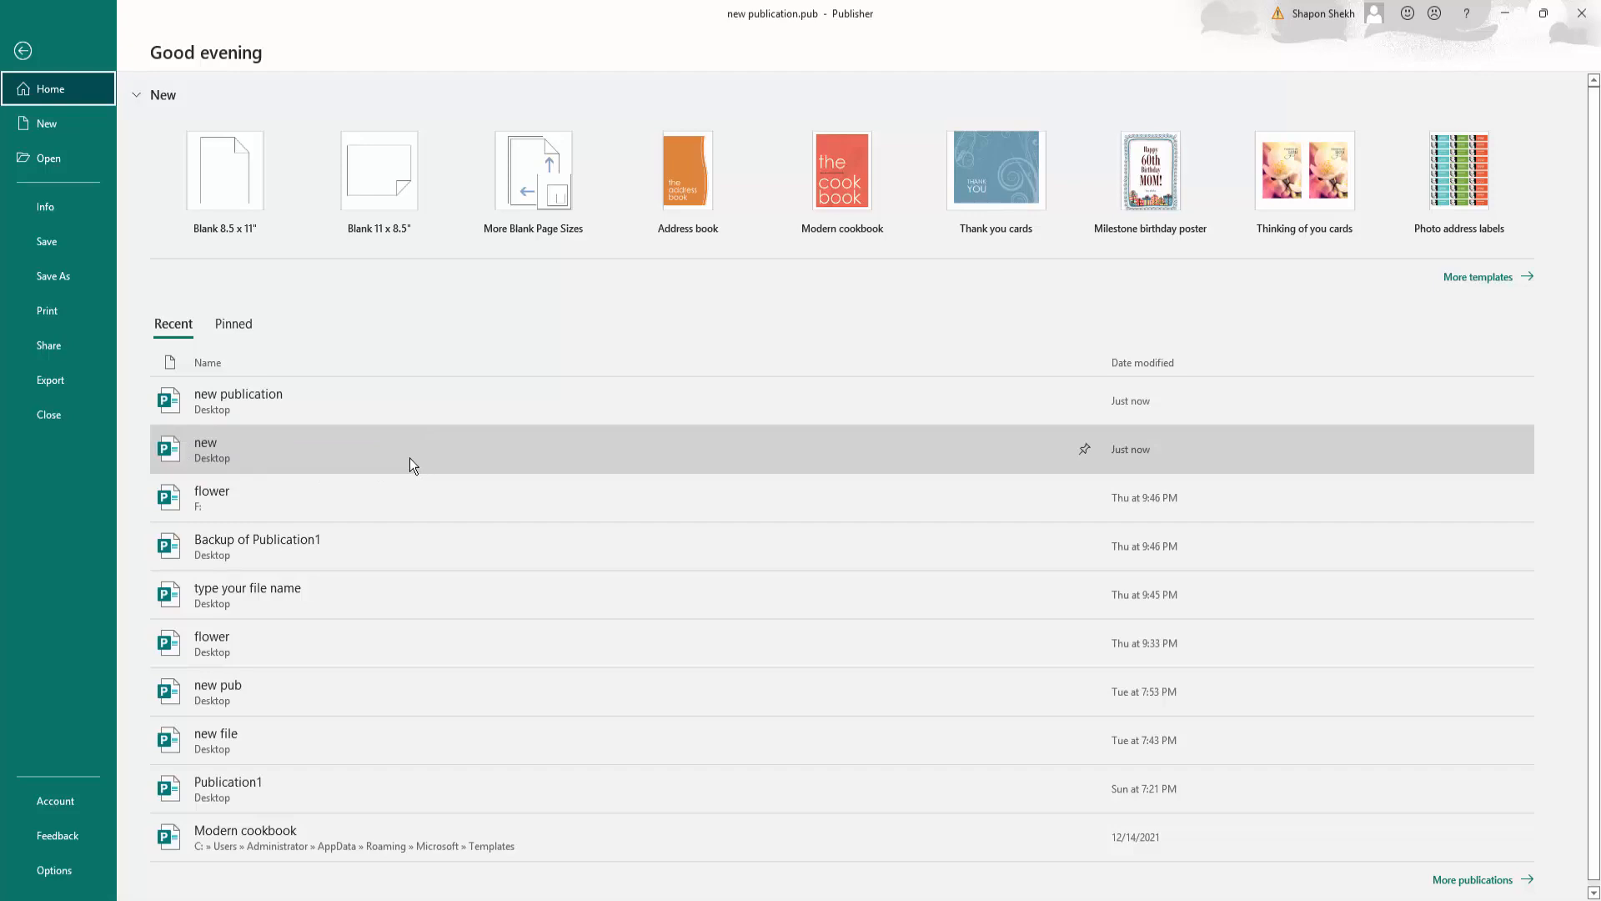
{"action": "mouse_move", "coordinate": [244, 409]}
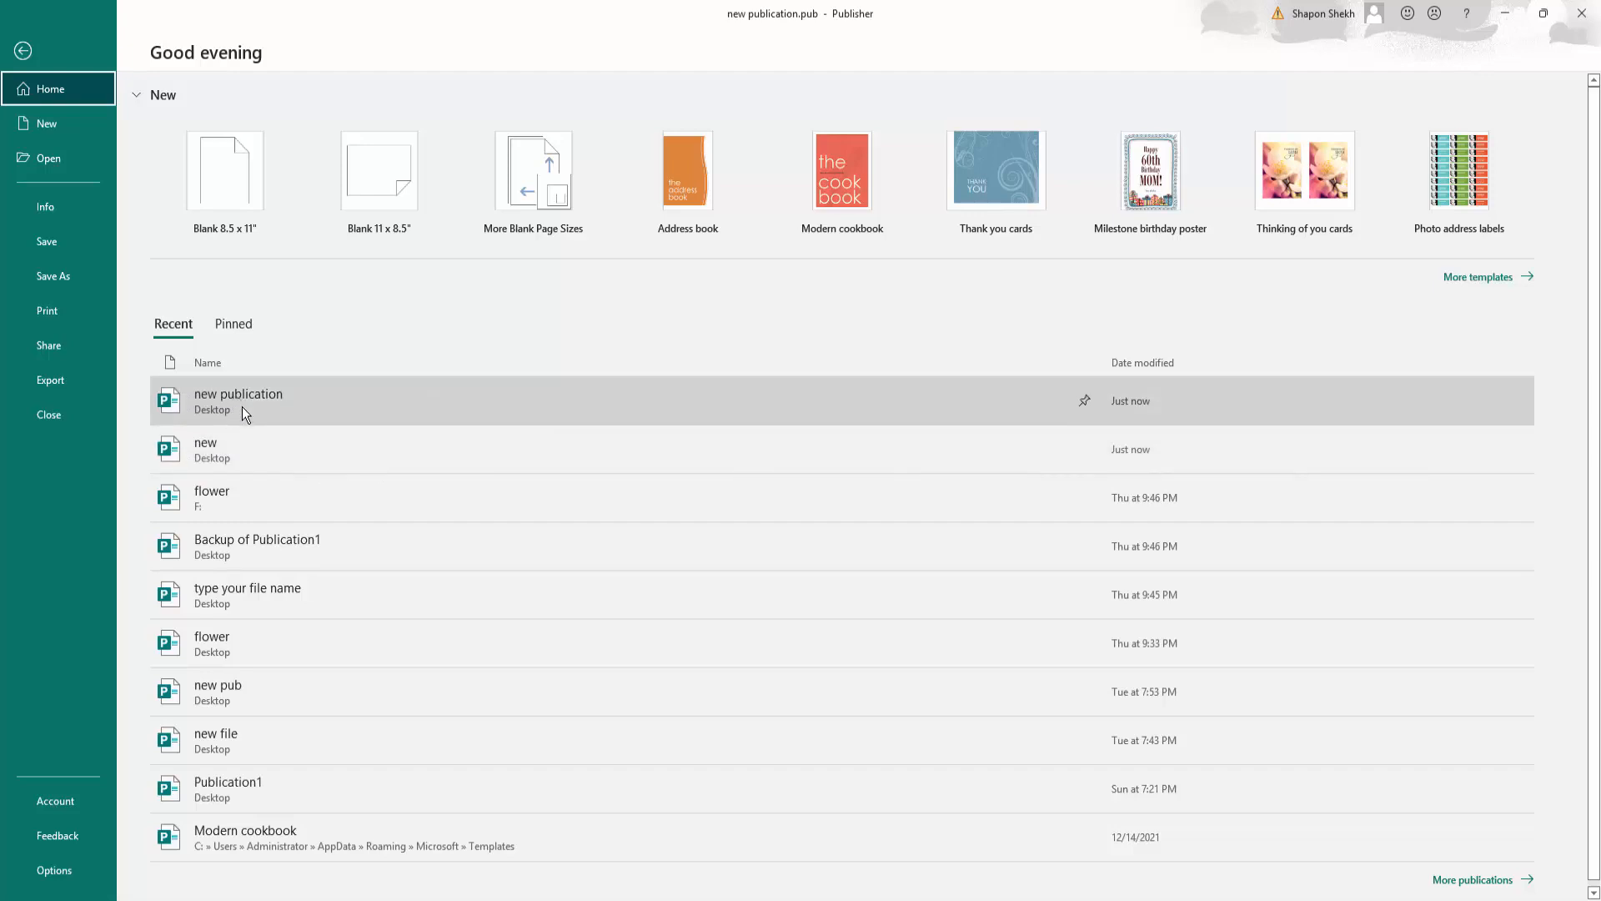
{"action": "mouse_move", "coordinate": [238, 401]}
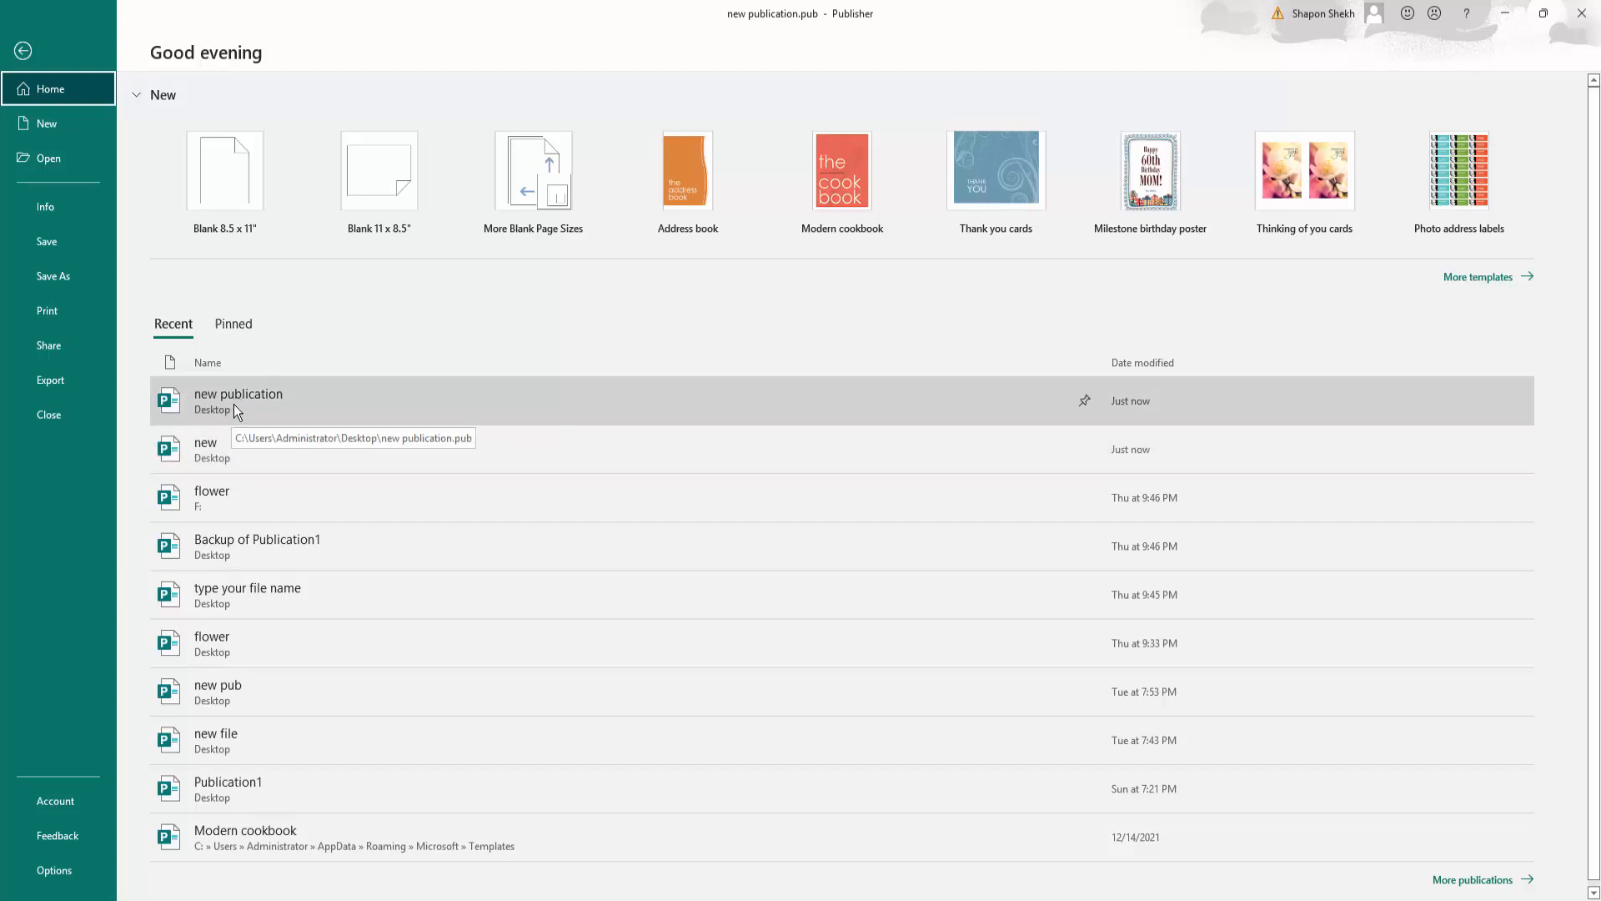
{"action": "left_click", "coordinate": [239, 400]}
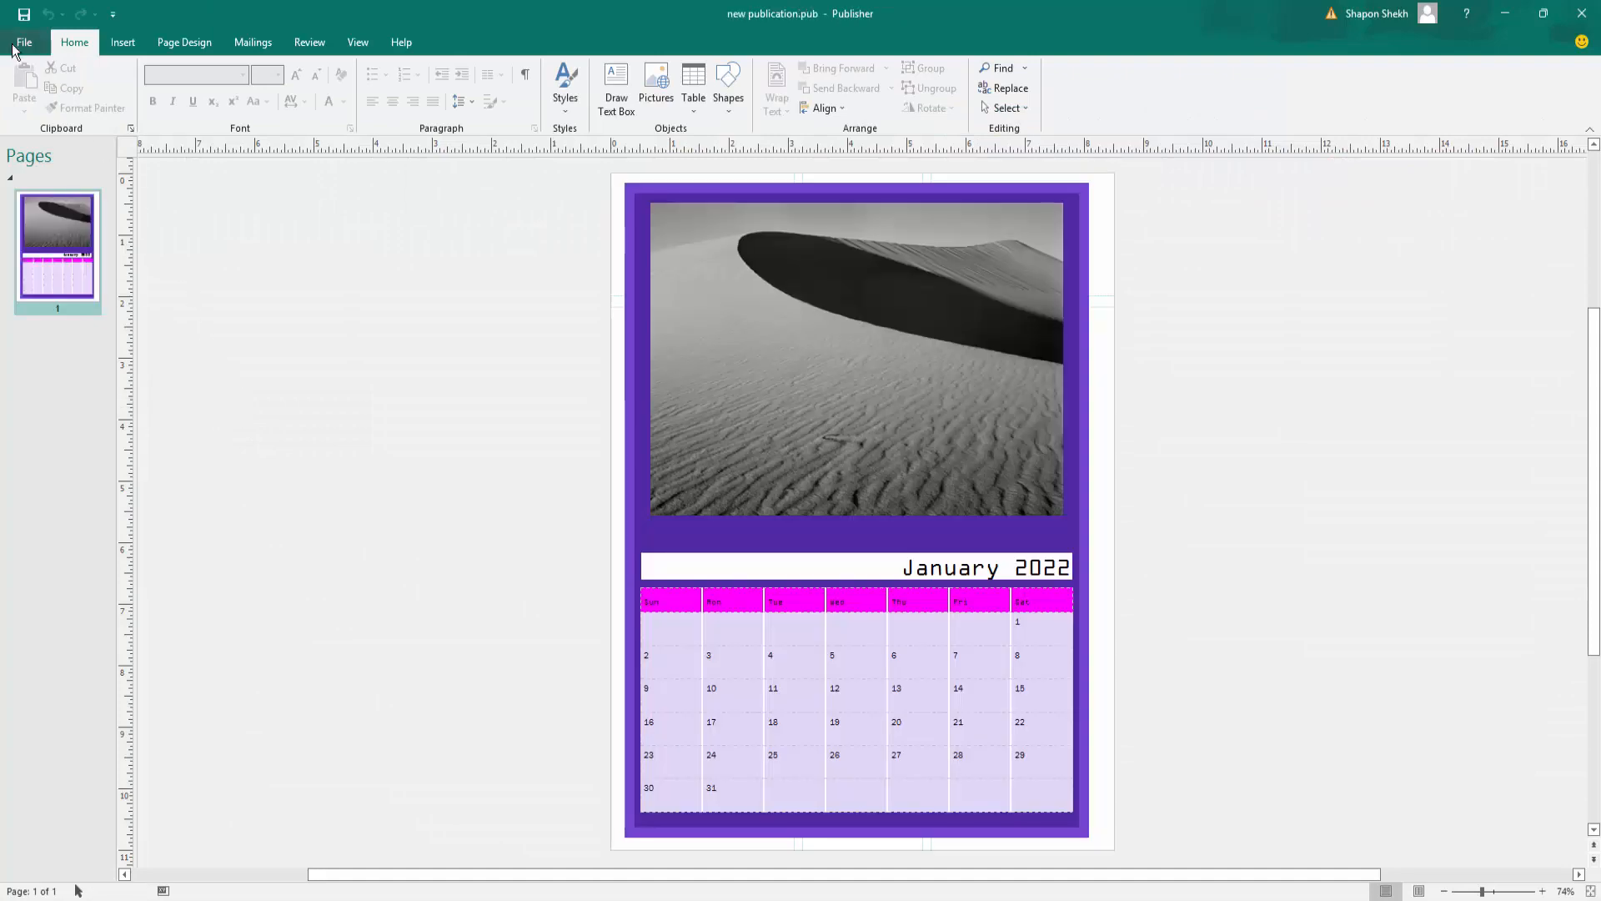
{"action": "left_click", "coordinate": [24, 42]}
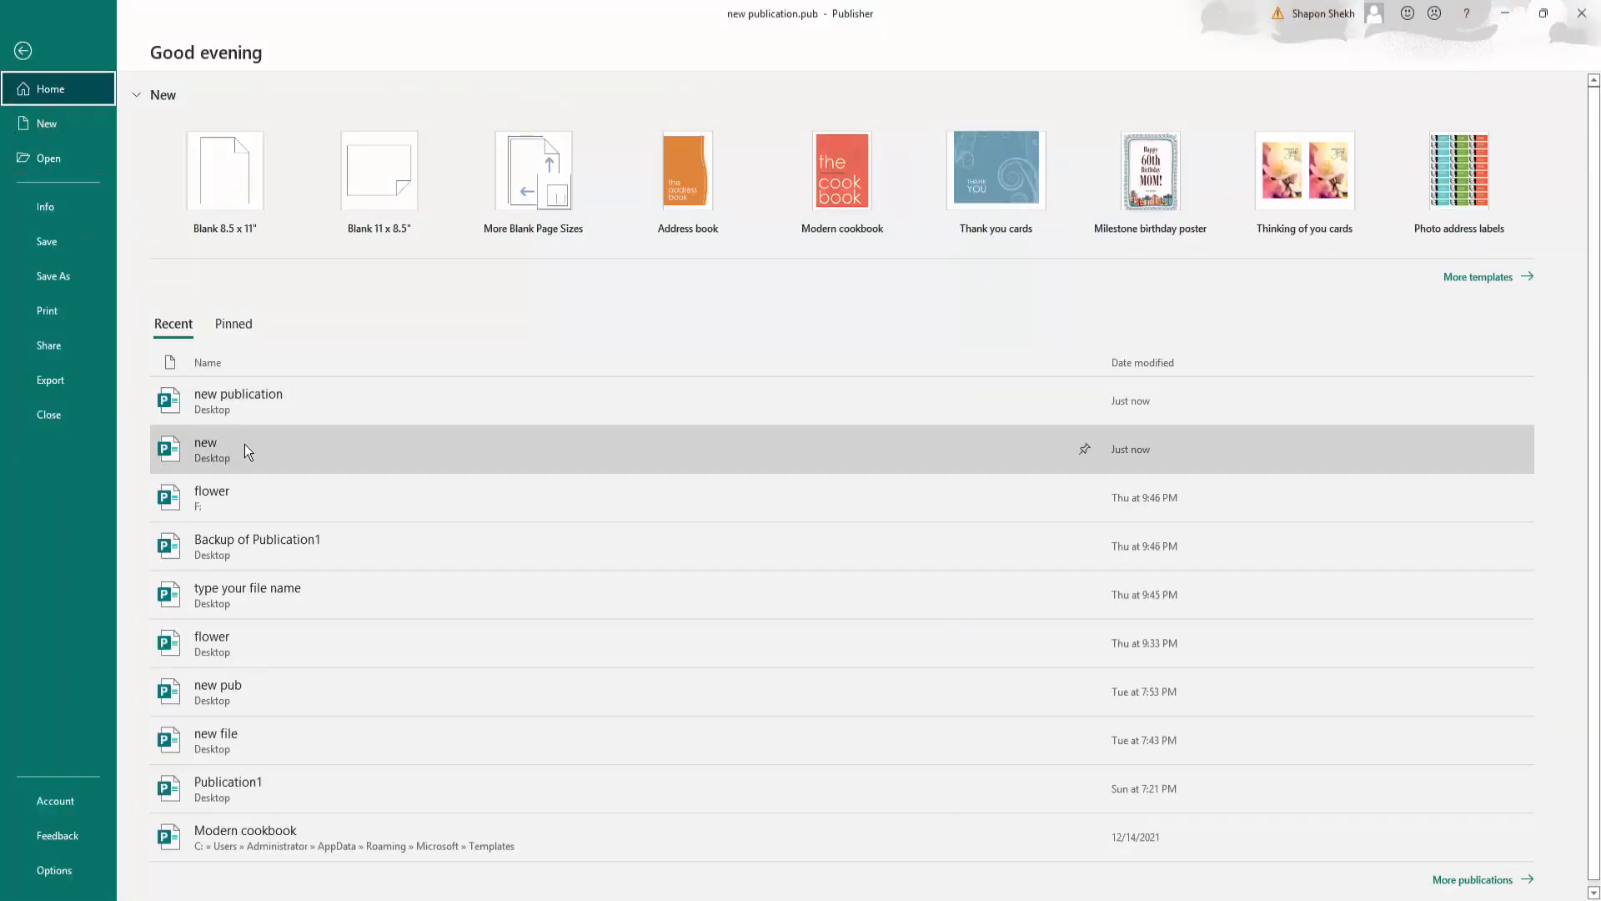
{"action": "left_click", "coordinate": [205, 449]}
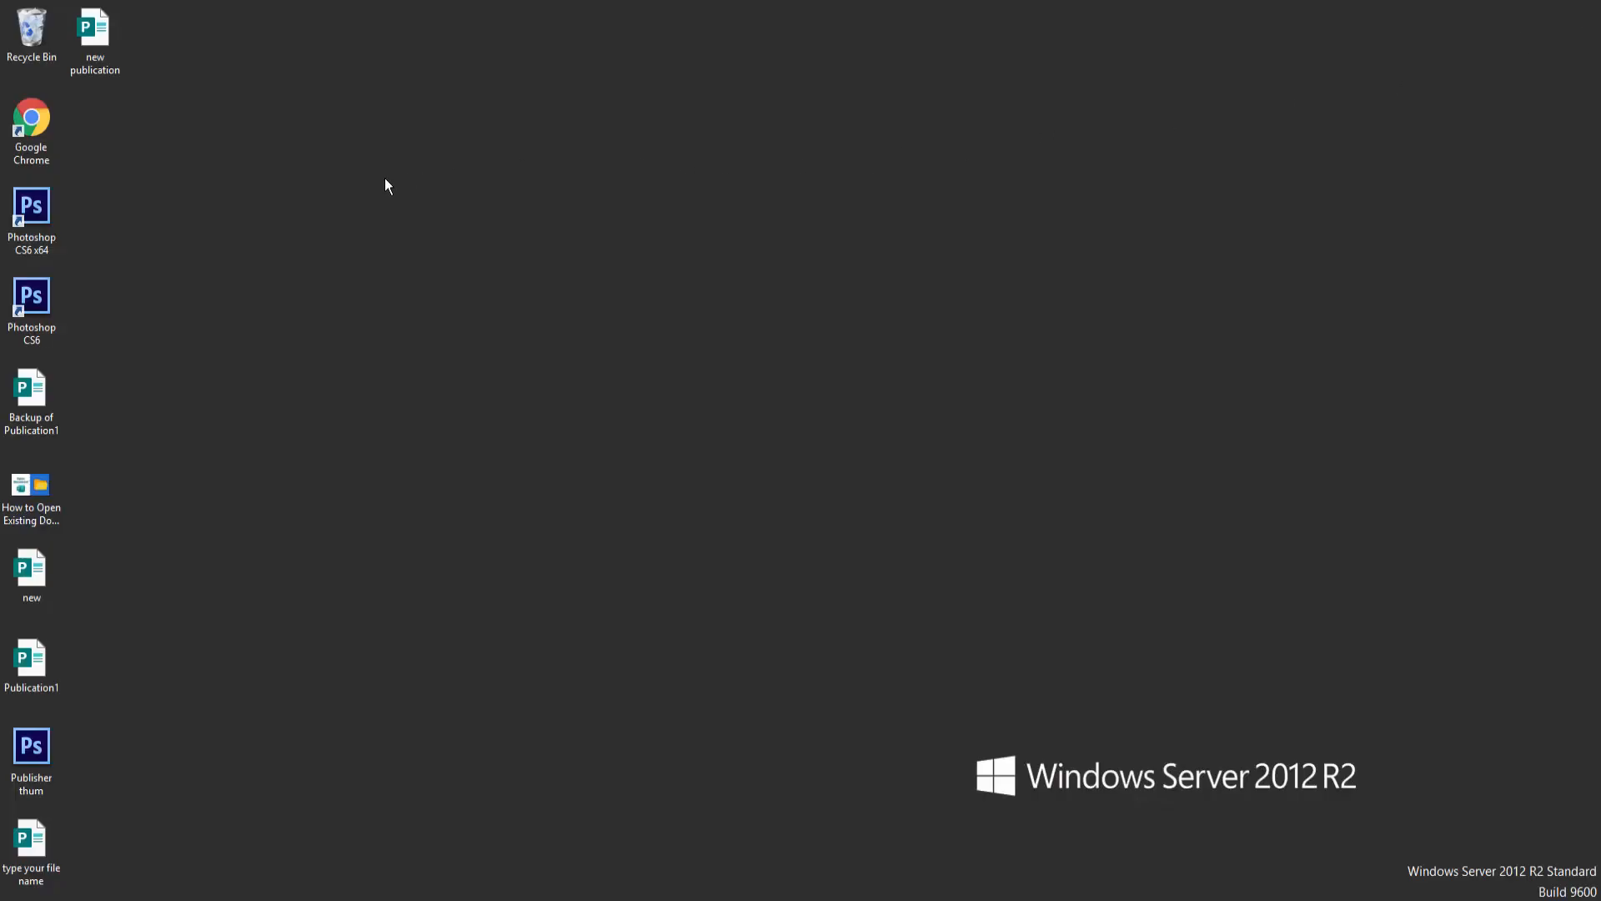
{"action": "mouse_move", "coordinate": [80, 75]}
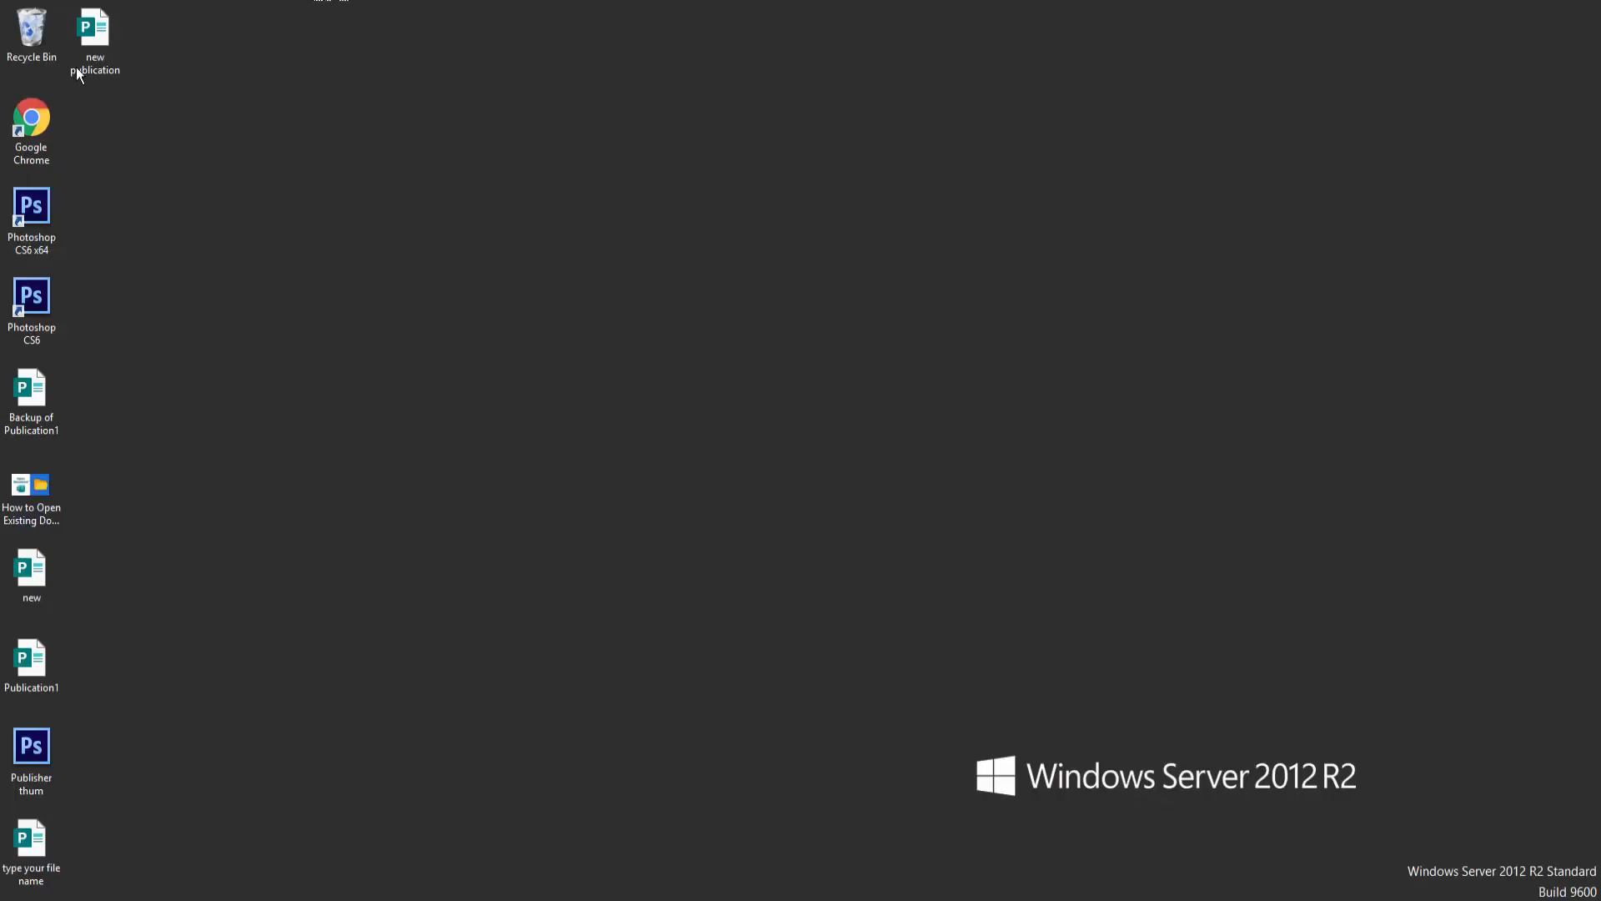
Step: Select the 'new publication' desktop icon and bring up its shortcut menu
{"action": "left_click", "coordinate": [94, 30]}
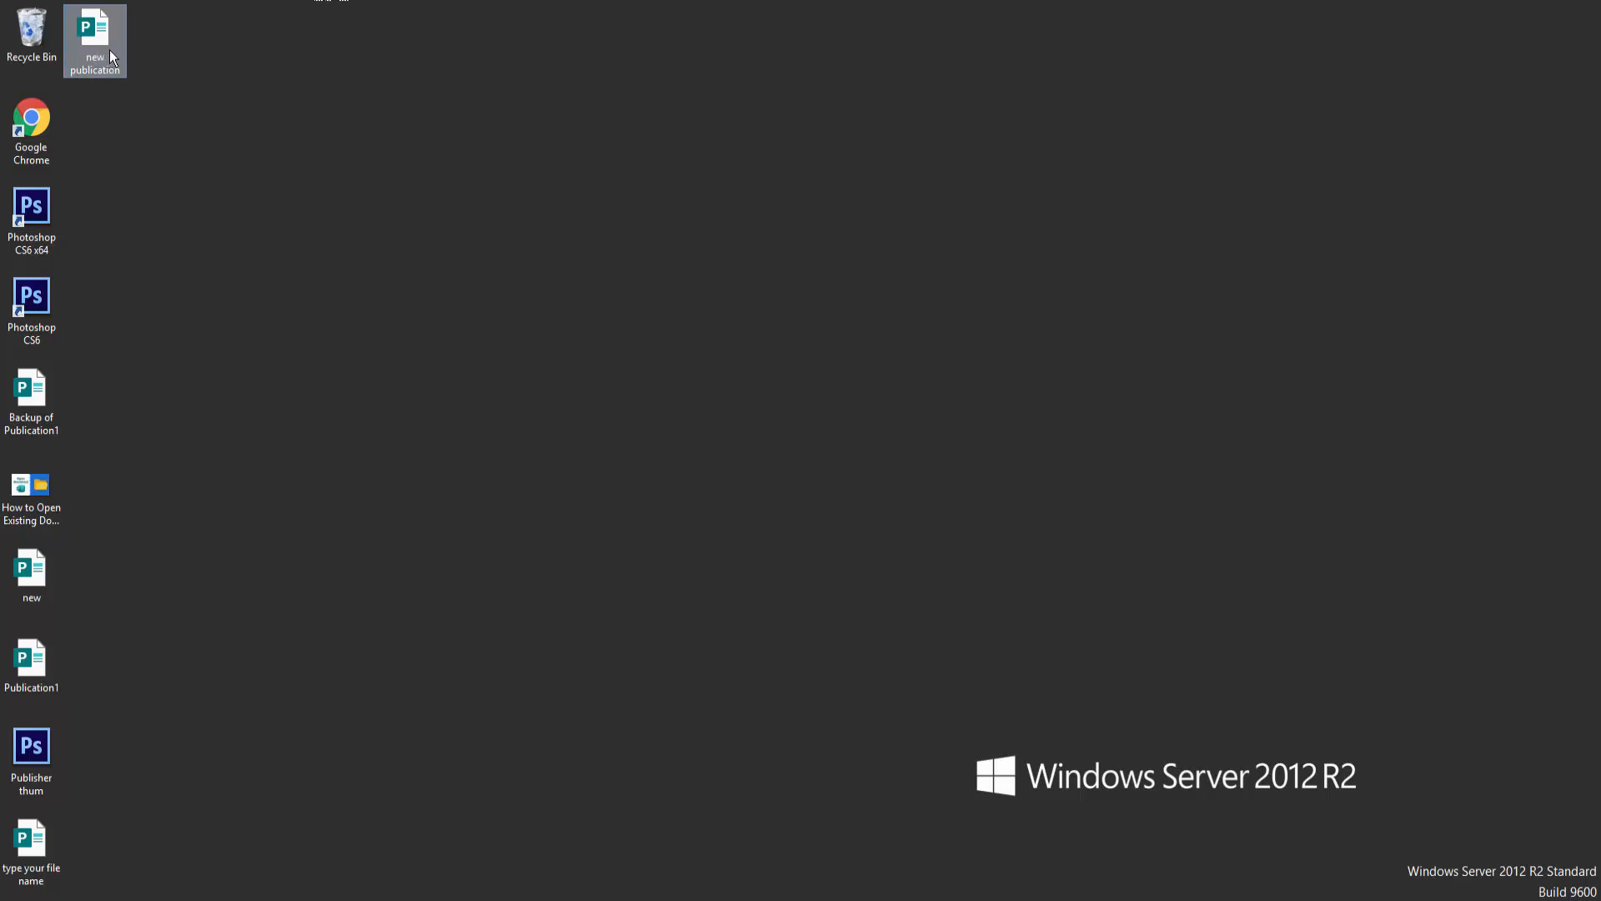
{"action": "left_click", "coordinate": [30, 573]}
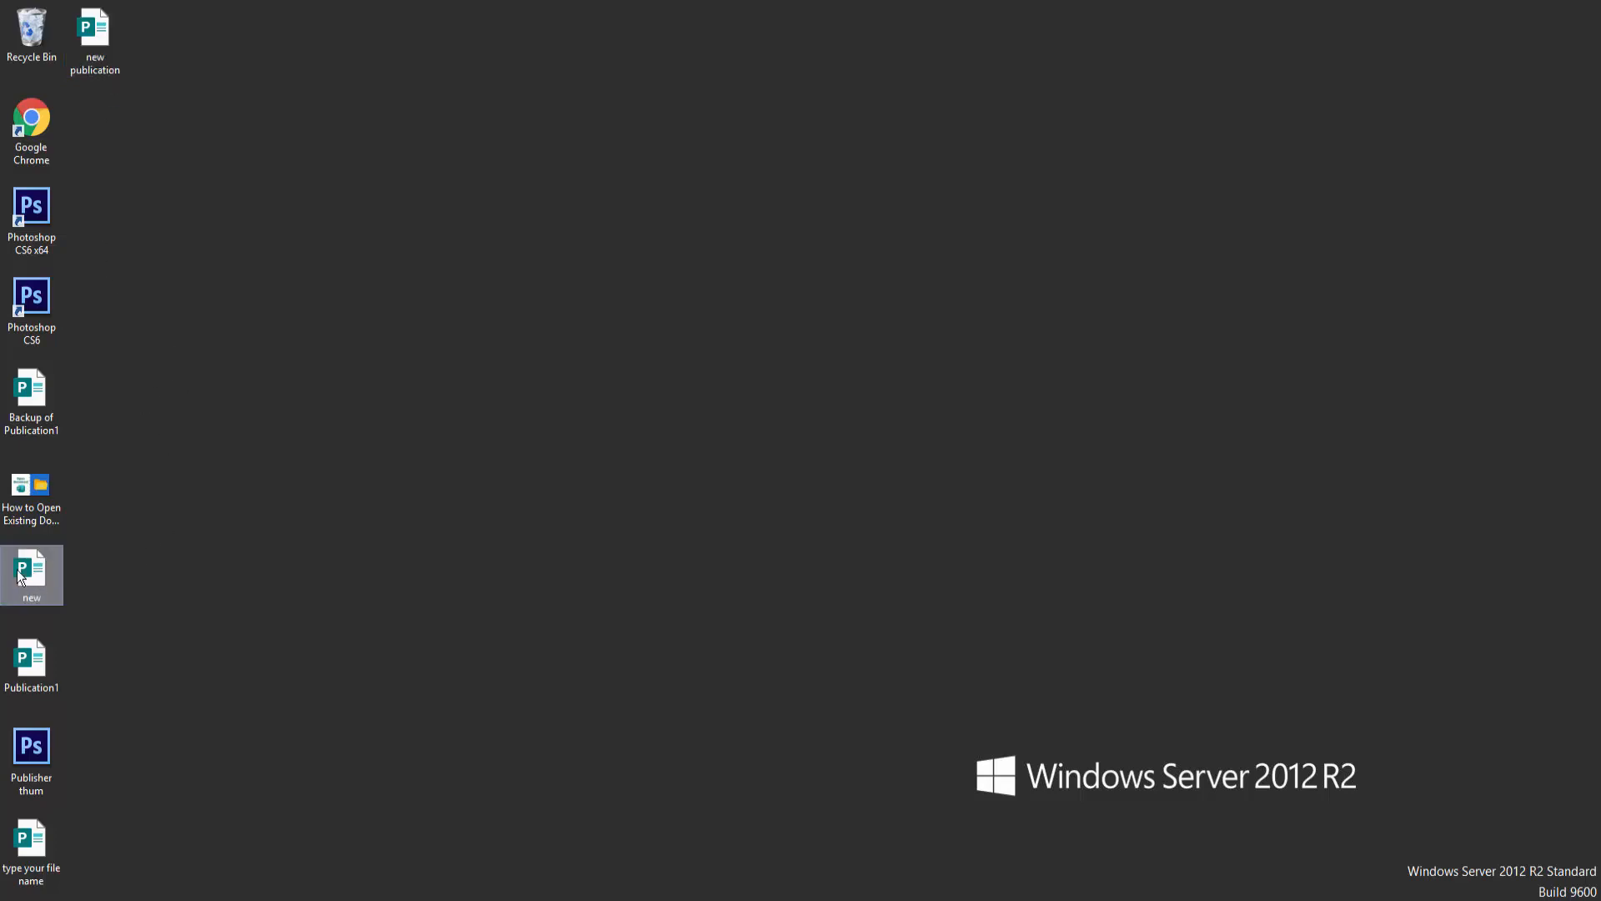
{"action": "left_click", "coordinate": [94, 30]}
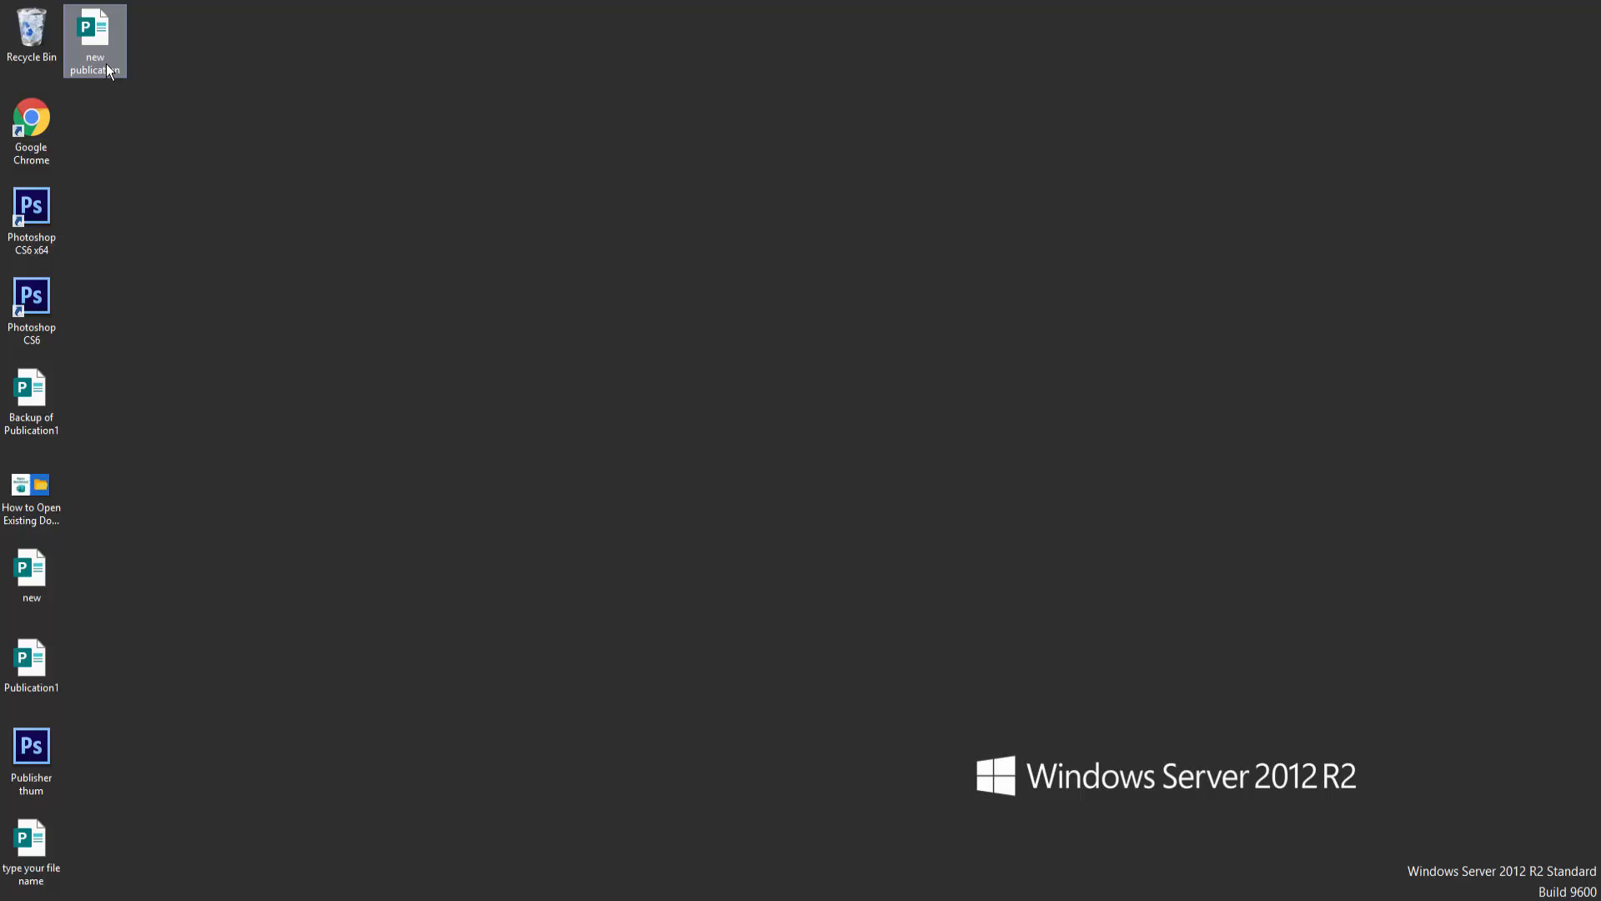
{"action": "mouse_move", "coordinate": [109, 62]}
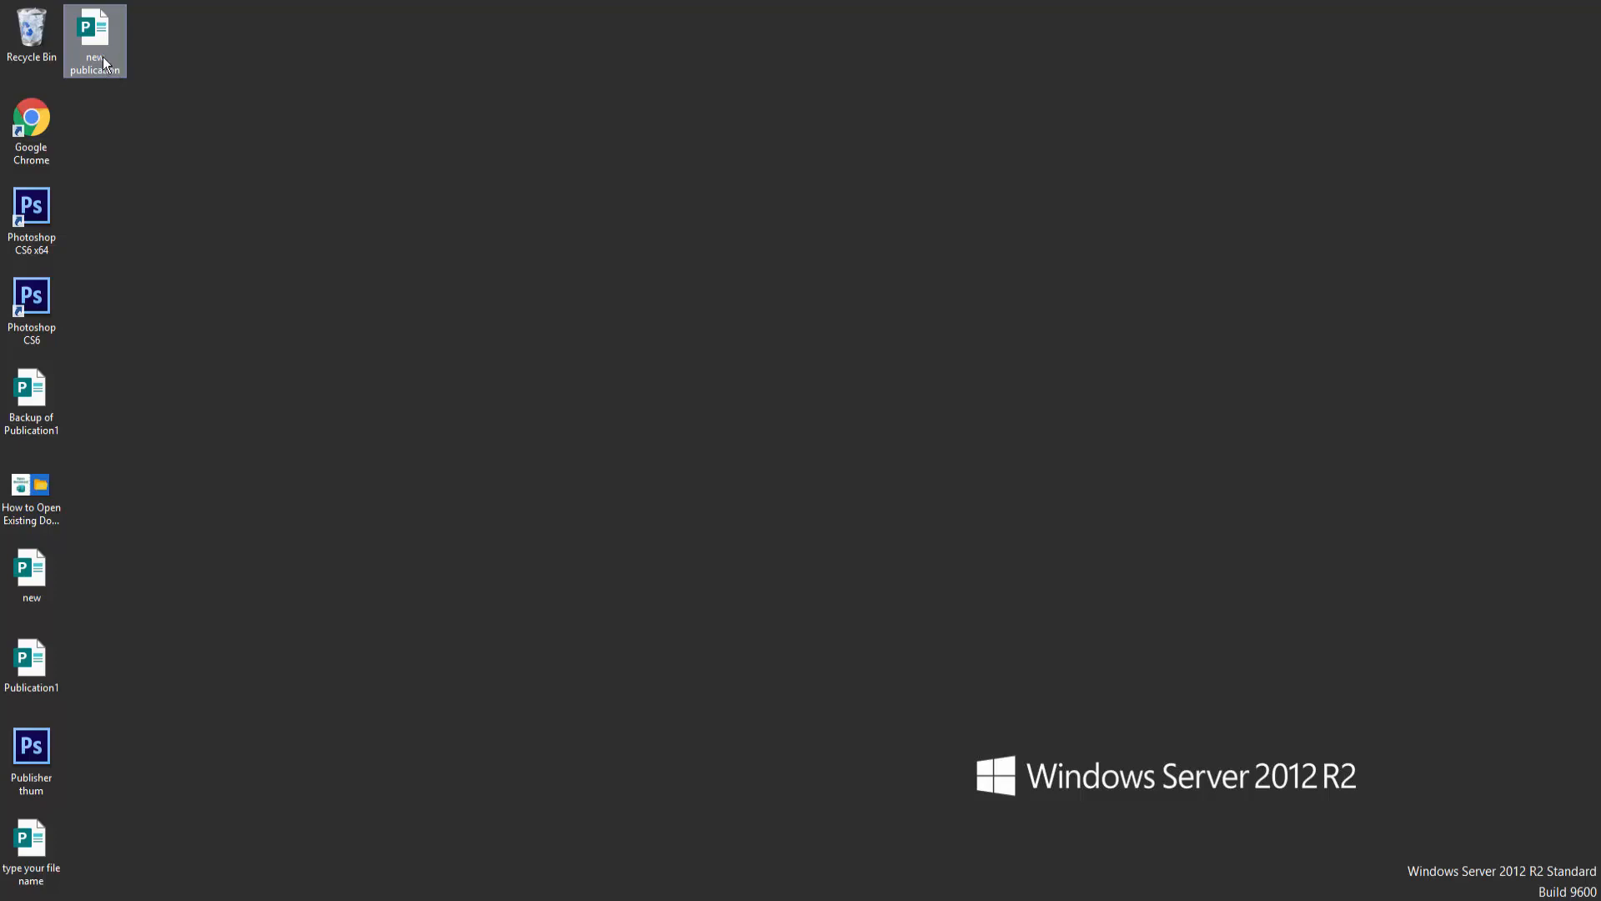
{"action": "right_click", "coordinate": [93, 40]}
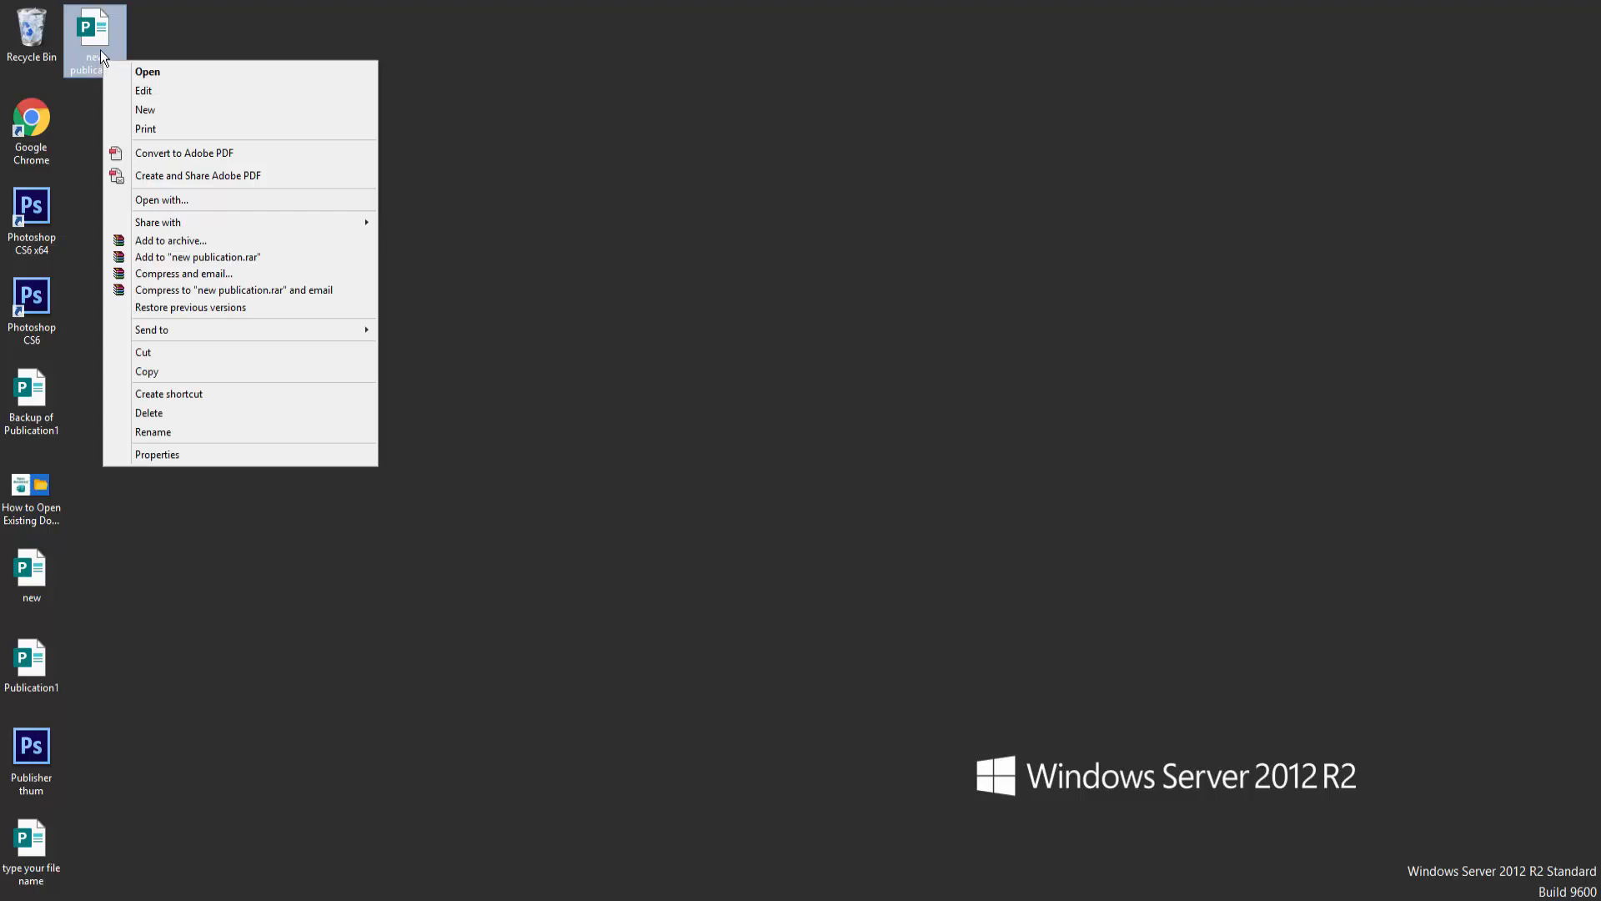
{"action": "mouse_move", "coordinate": [185, 152]}
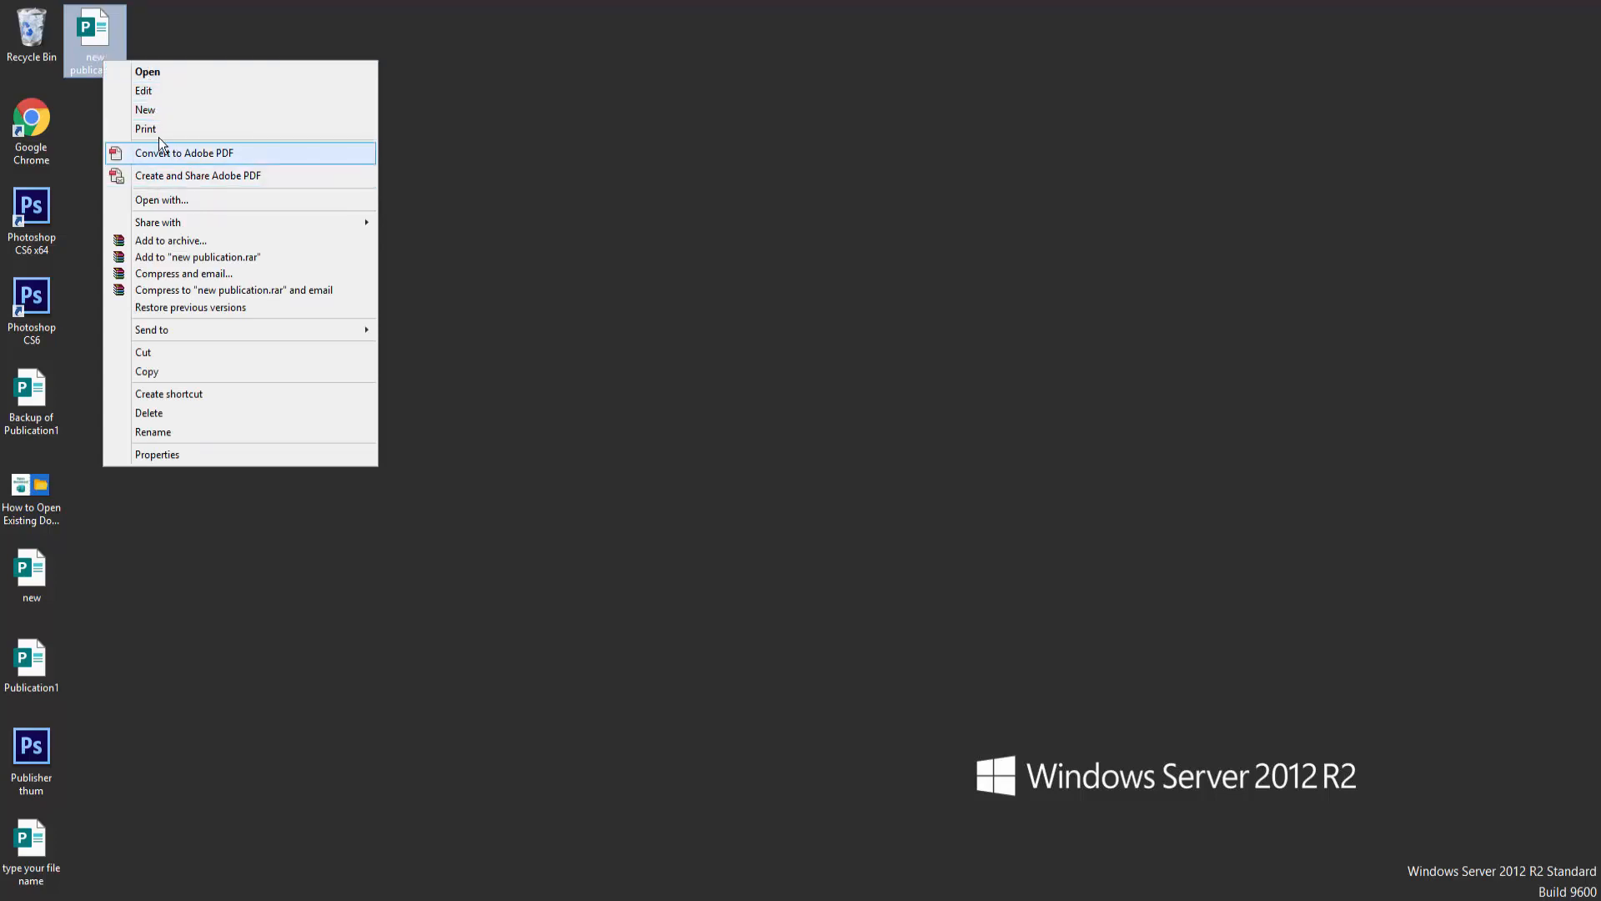
{"action": "mouse_move", "coordinate": [178, 397]}
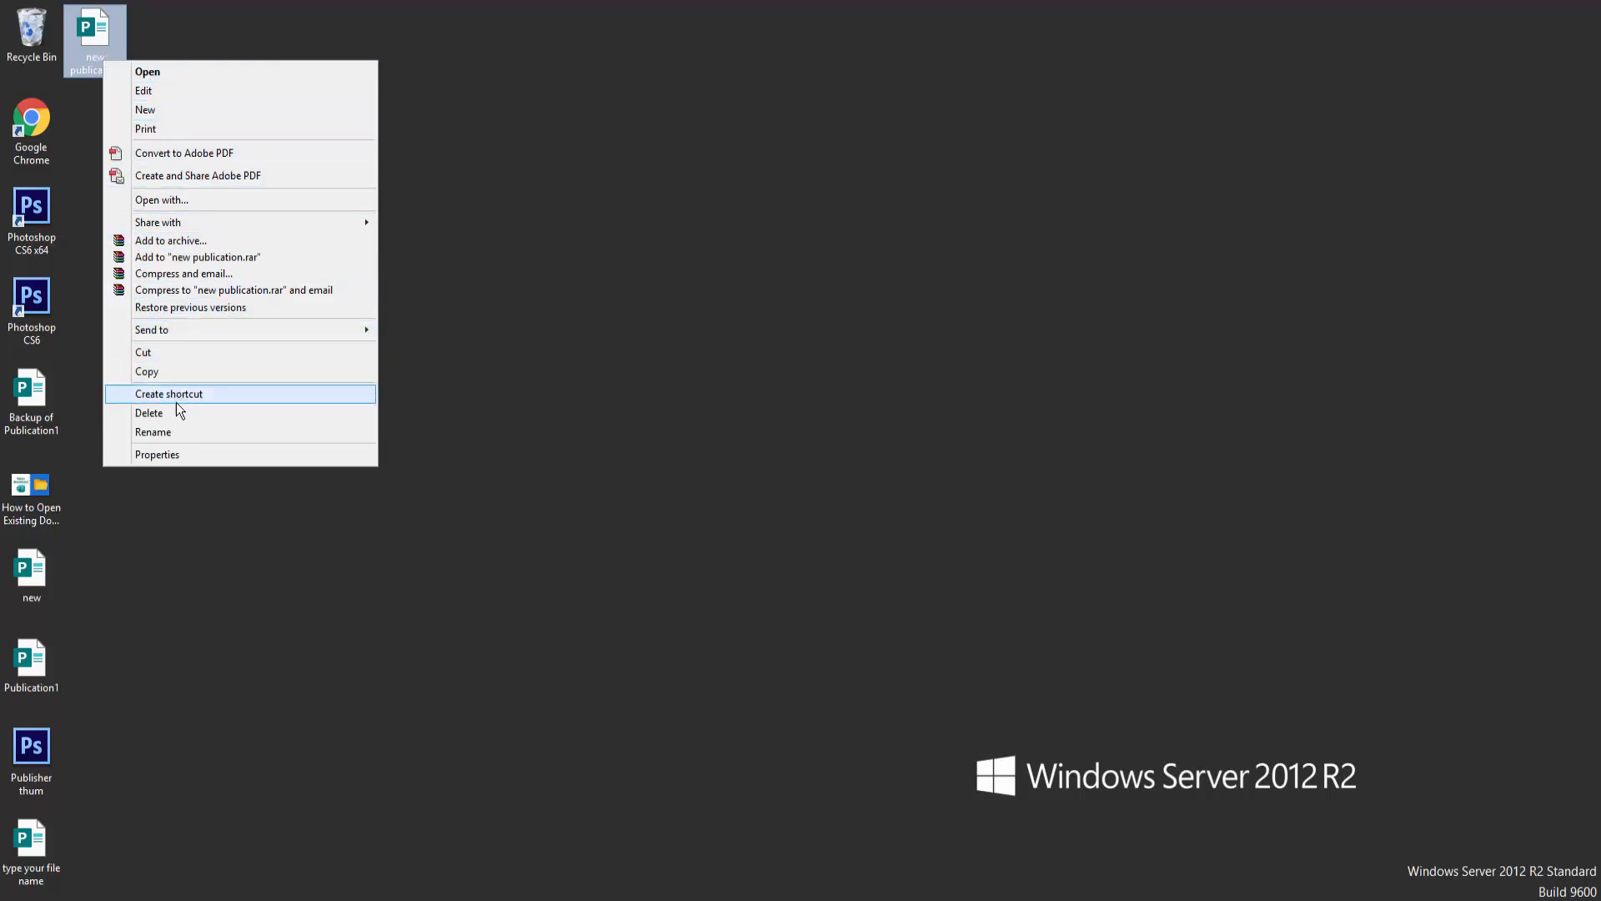
{"action": "mouse_move", "coordinate": [171, 432]}
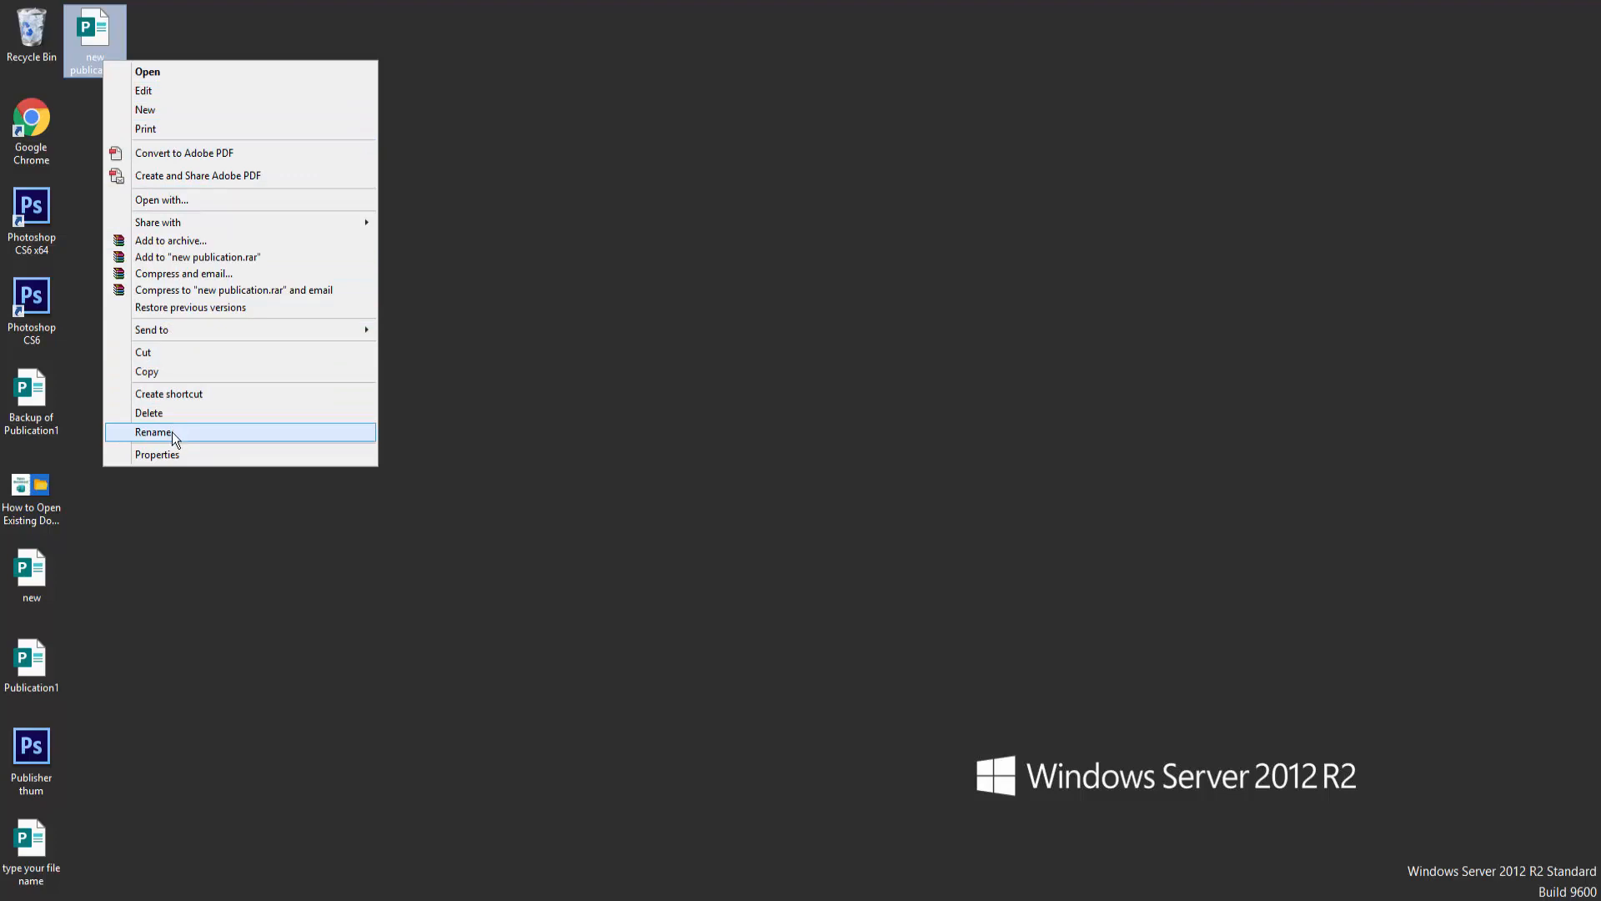
Step: Rename the file to 'new year calender' via the Rename option
{"action": "left_click", "coordinate": [153, 432]}
{"action": "type", "text": "new"}
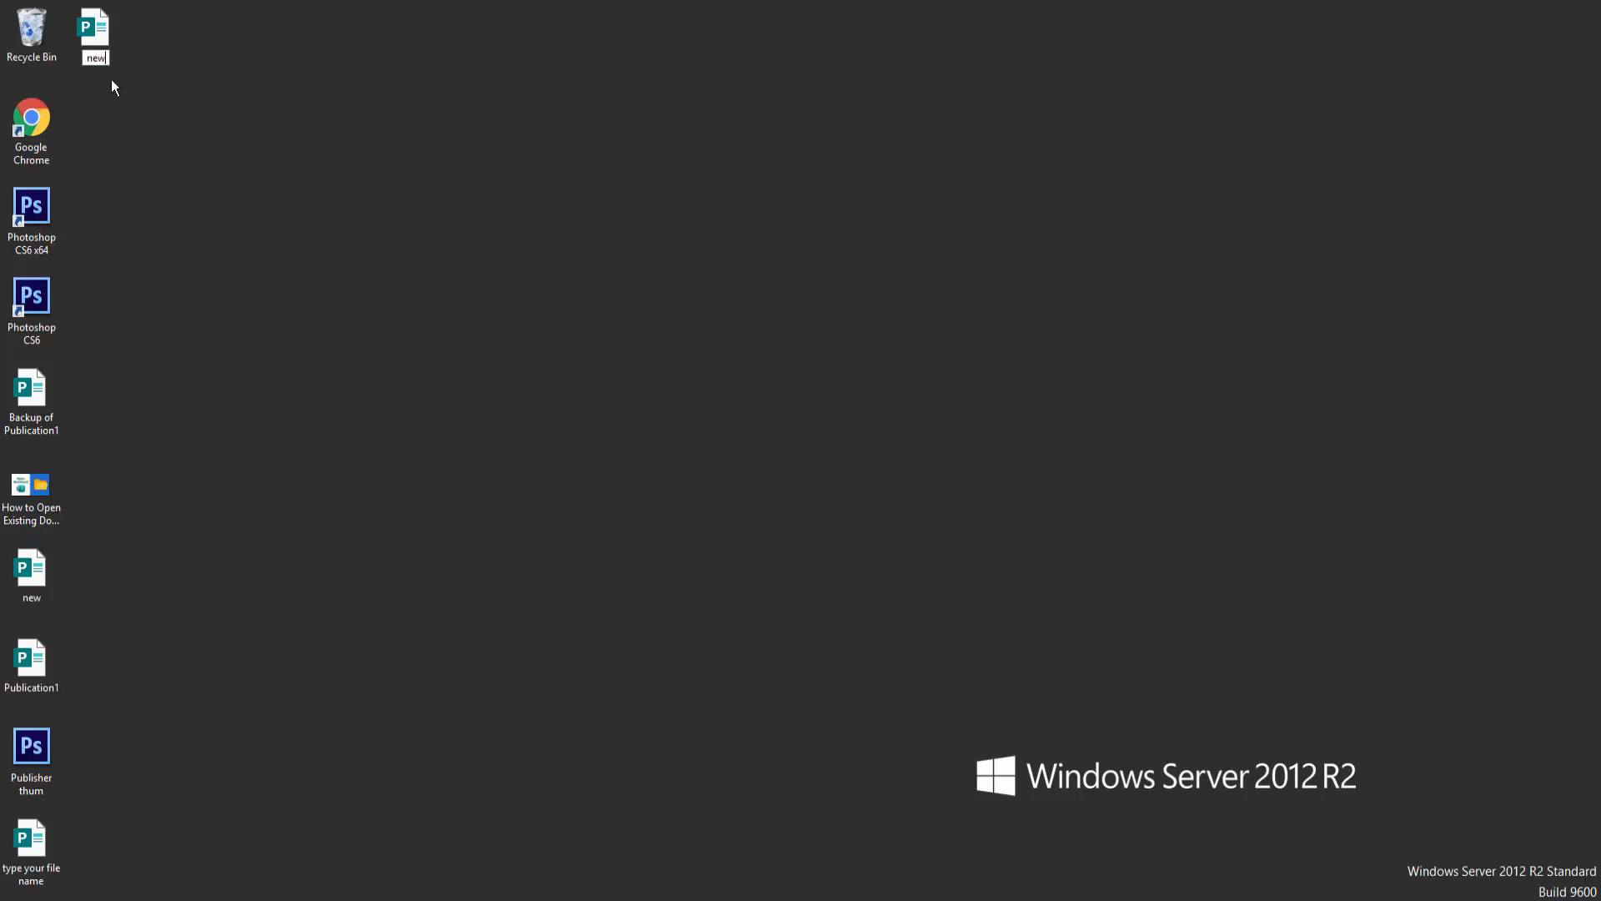
{"action": "type", "text": "year"}
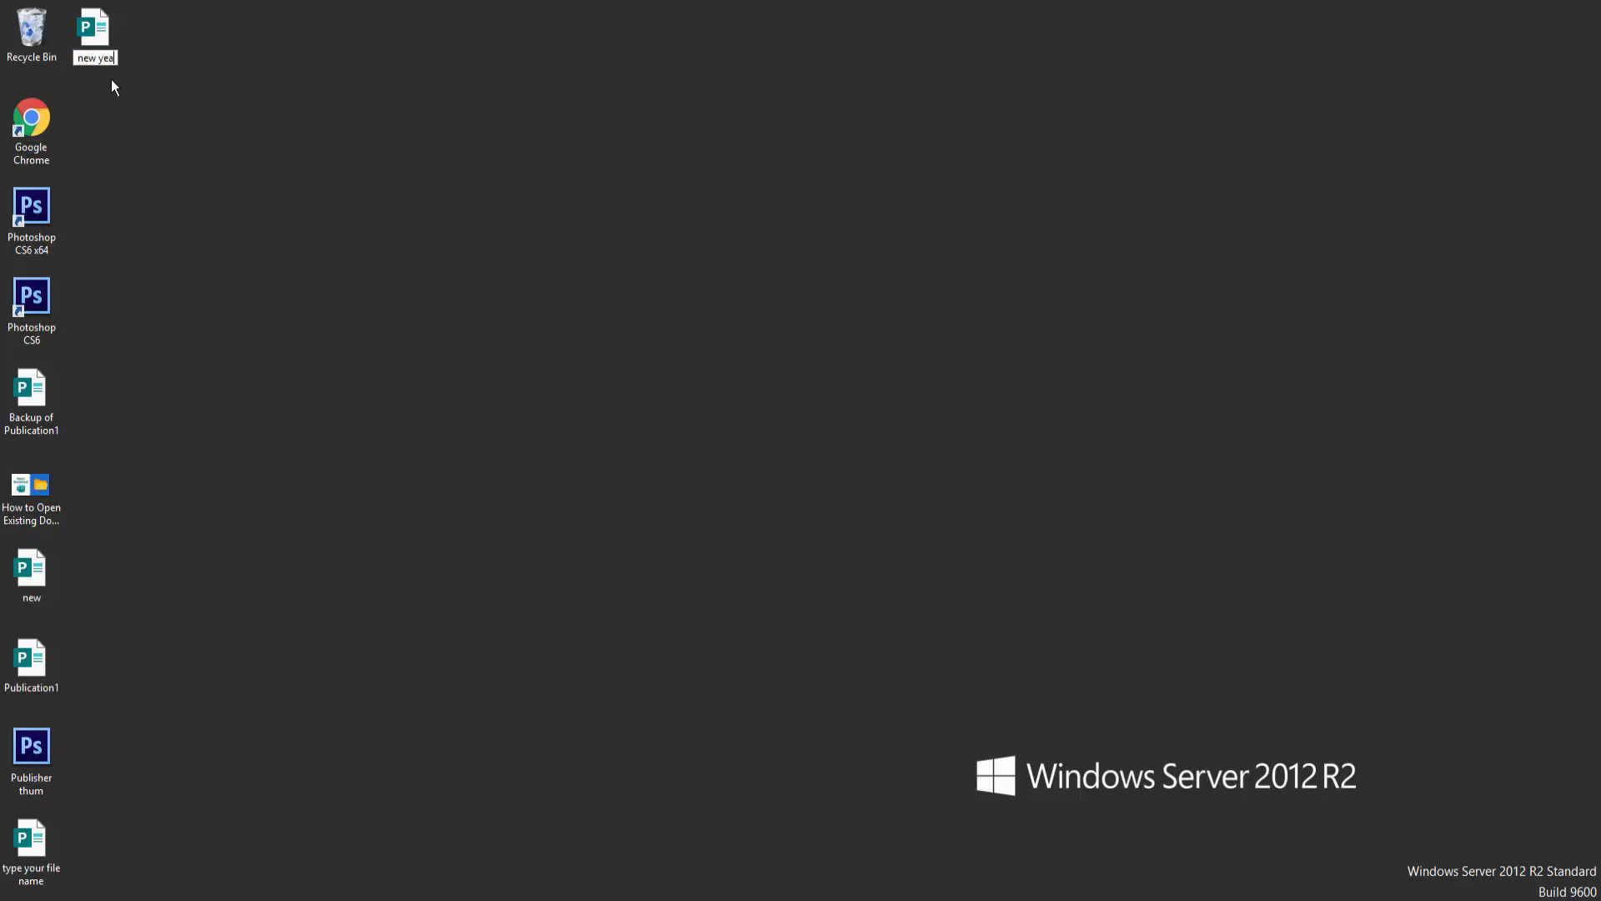
{"action": "type", "text": "r calender"}
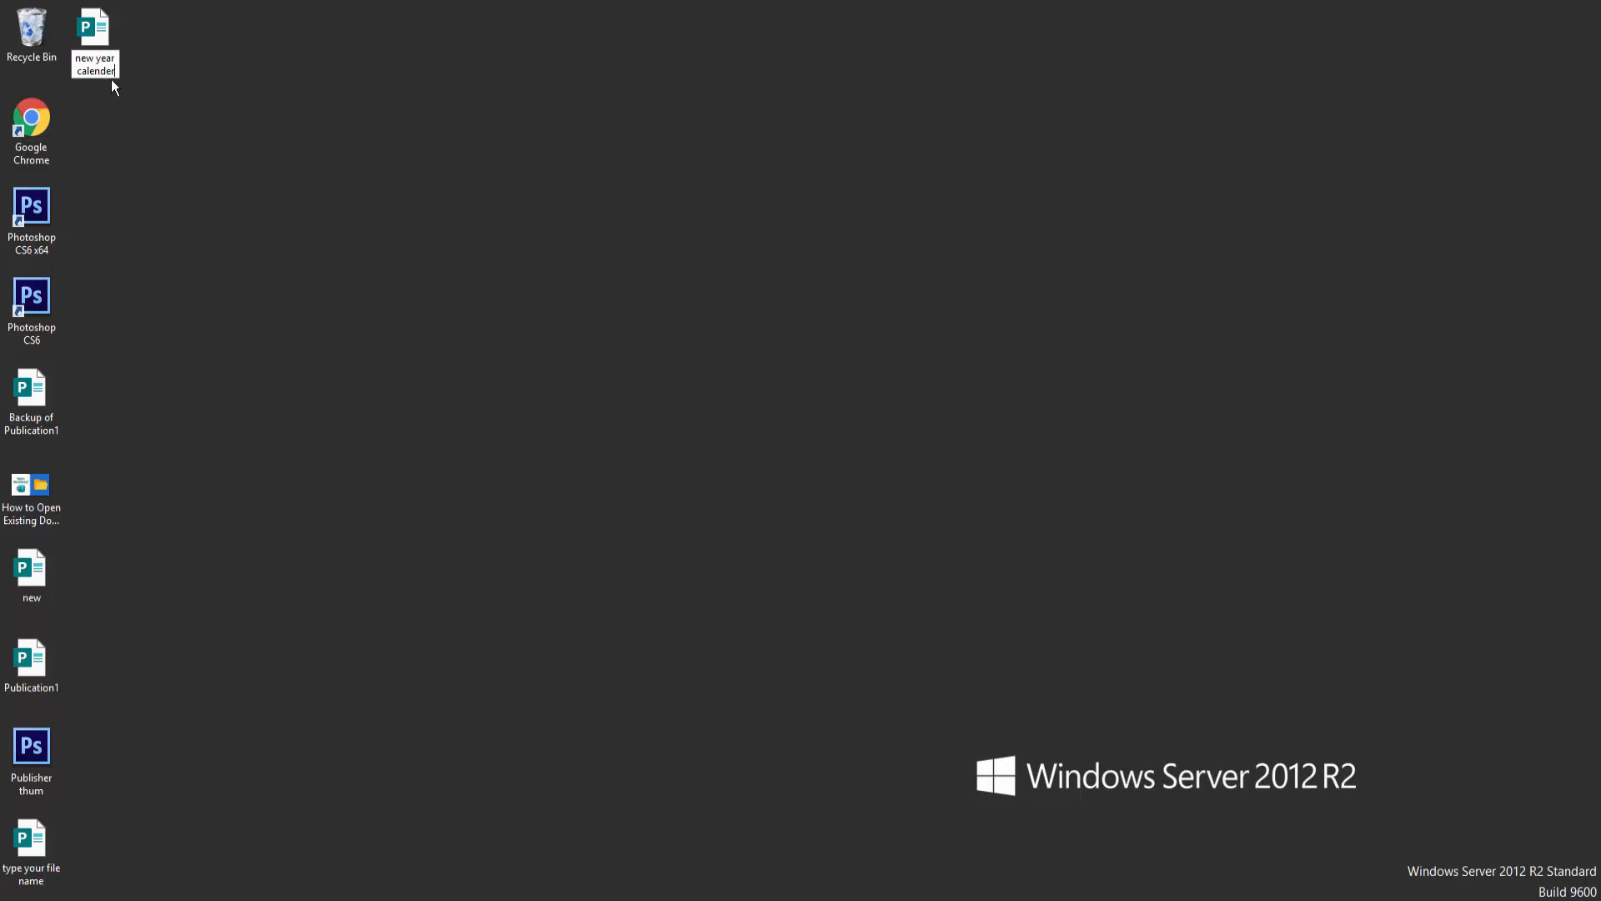
Step: Confirm the rename and show 'new year calender' atop Publisher's Recent list
{"action": "left_click", "coordinate": [94, 30]}
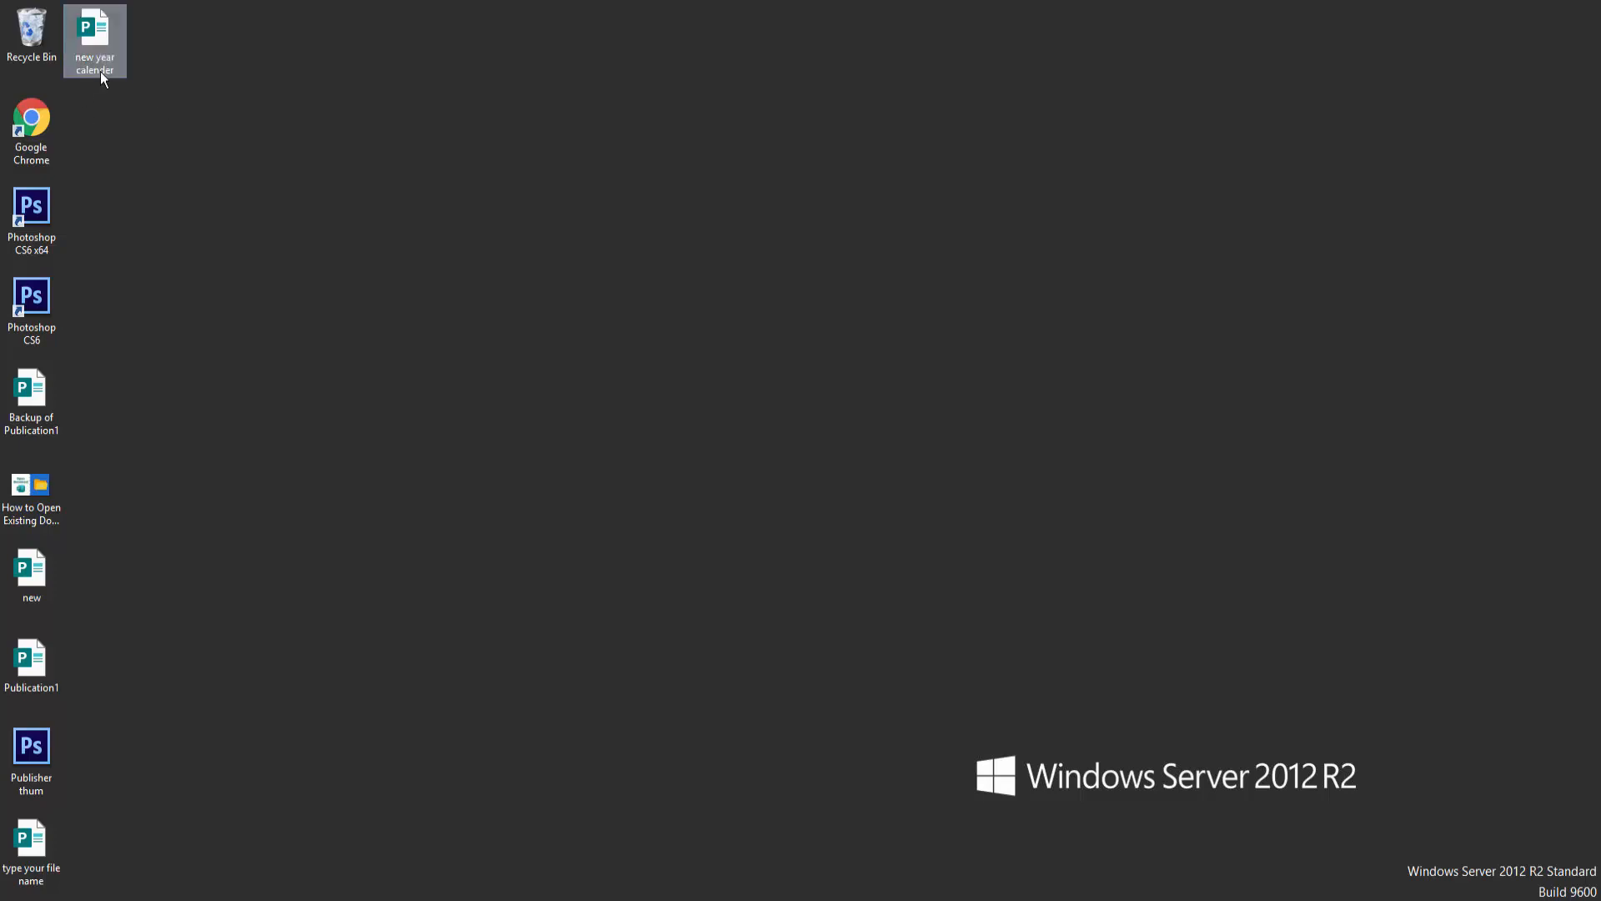
{"action": "mouse_move", "coordinate": [102, 52]}
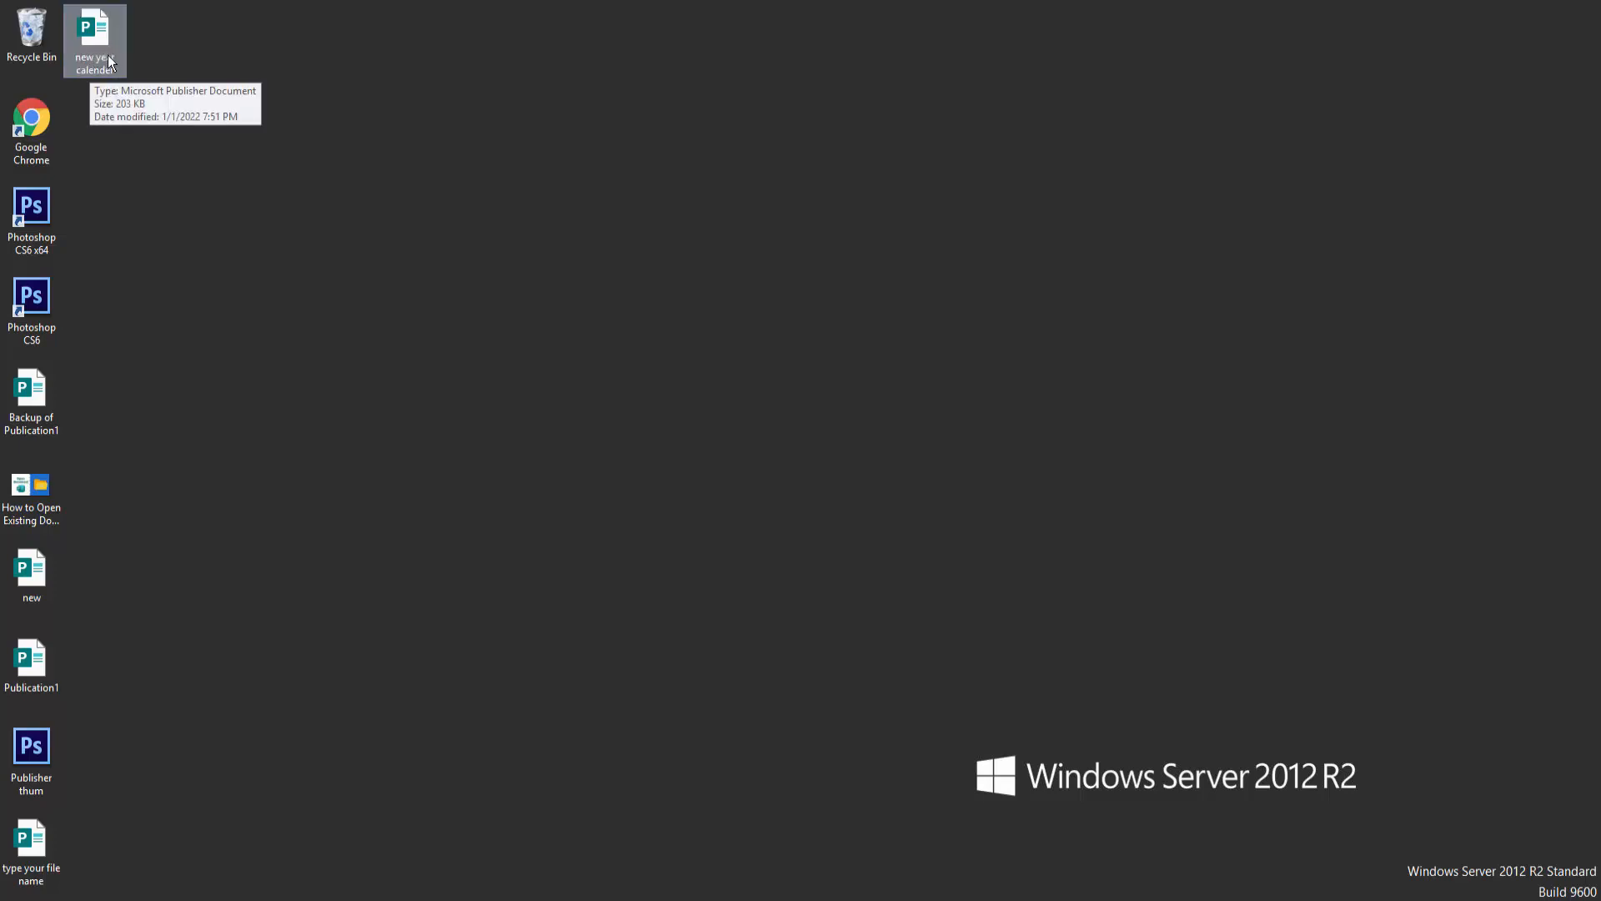
{"action": "mouse_move", "coordinate": [95, 93]}
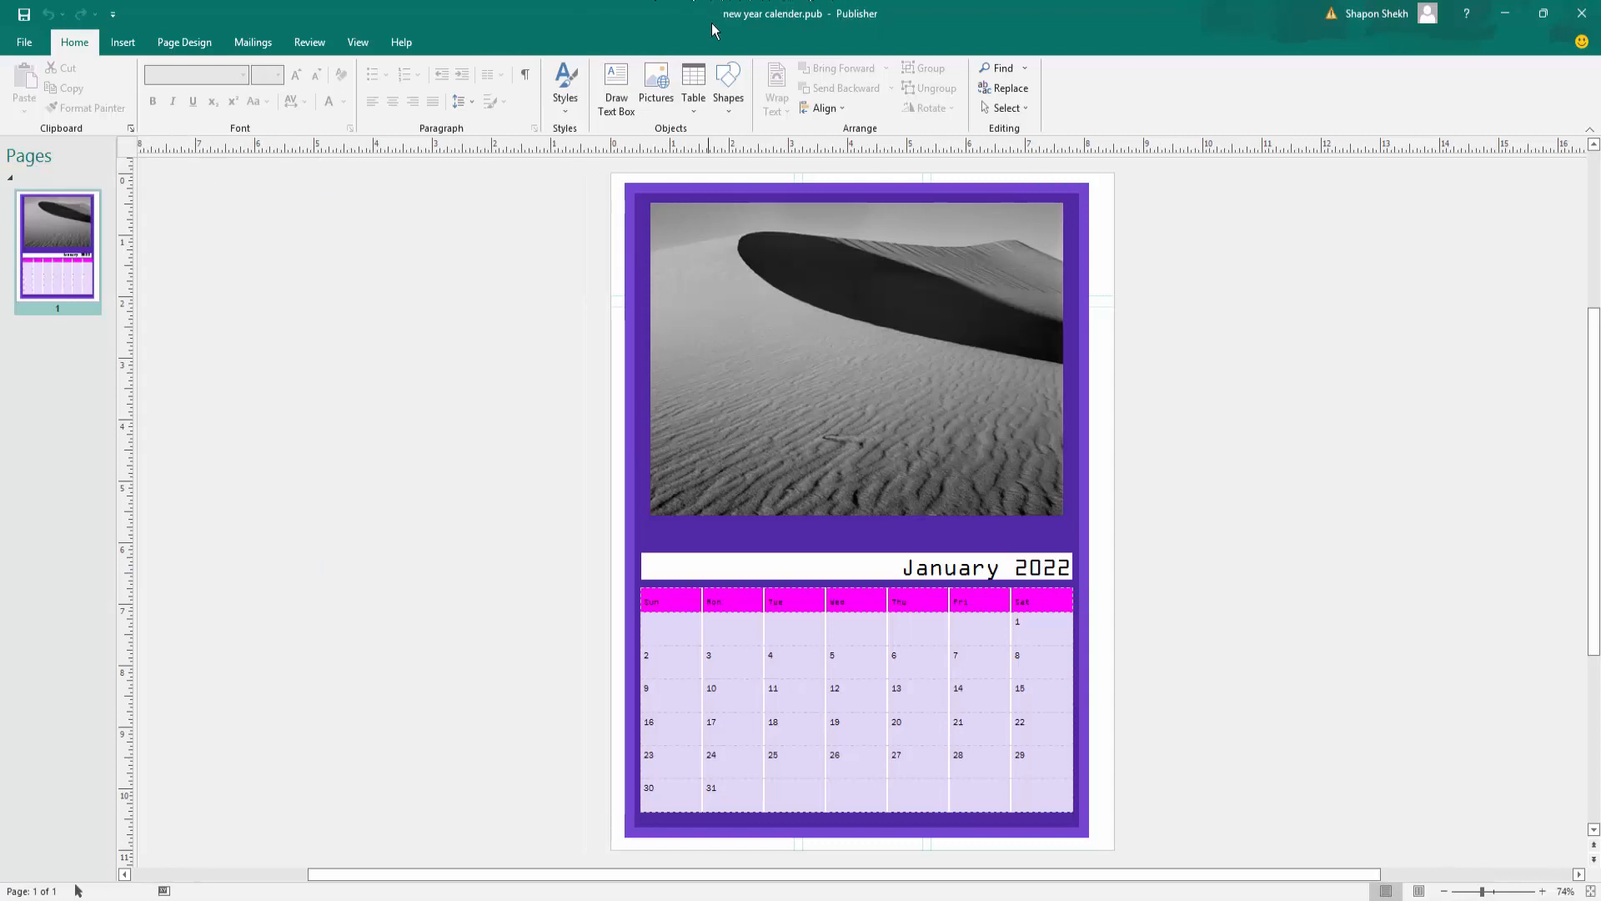
{"action": "left_click", "coordinate": [23, 42]}
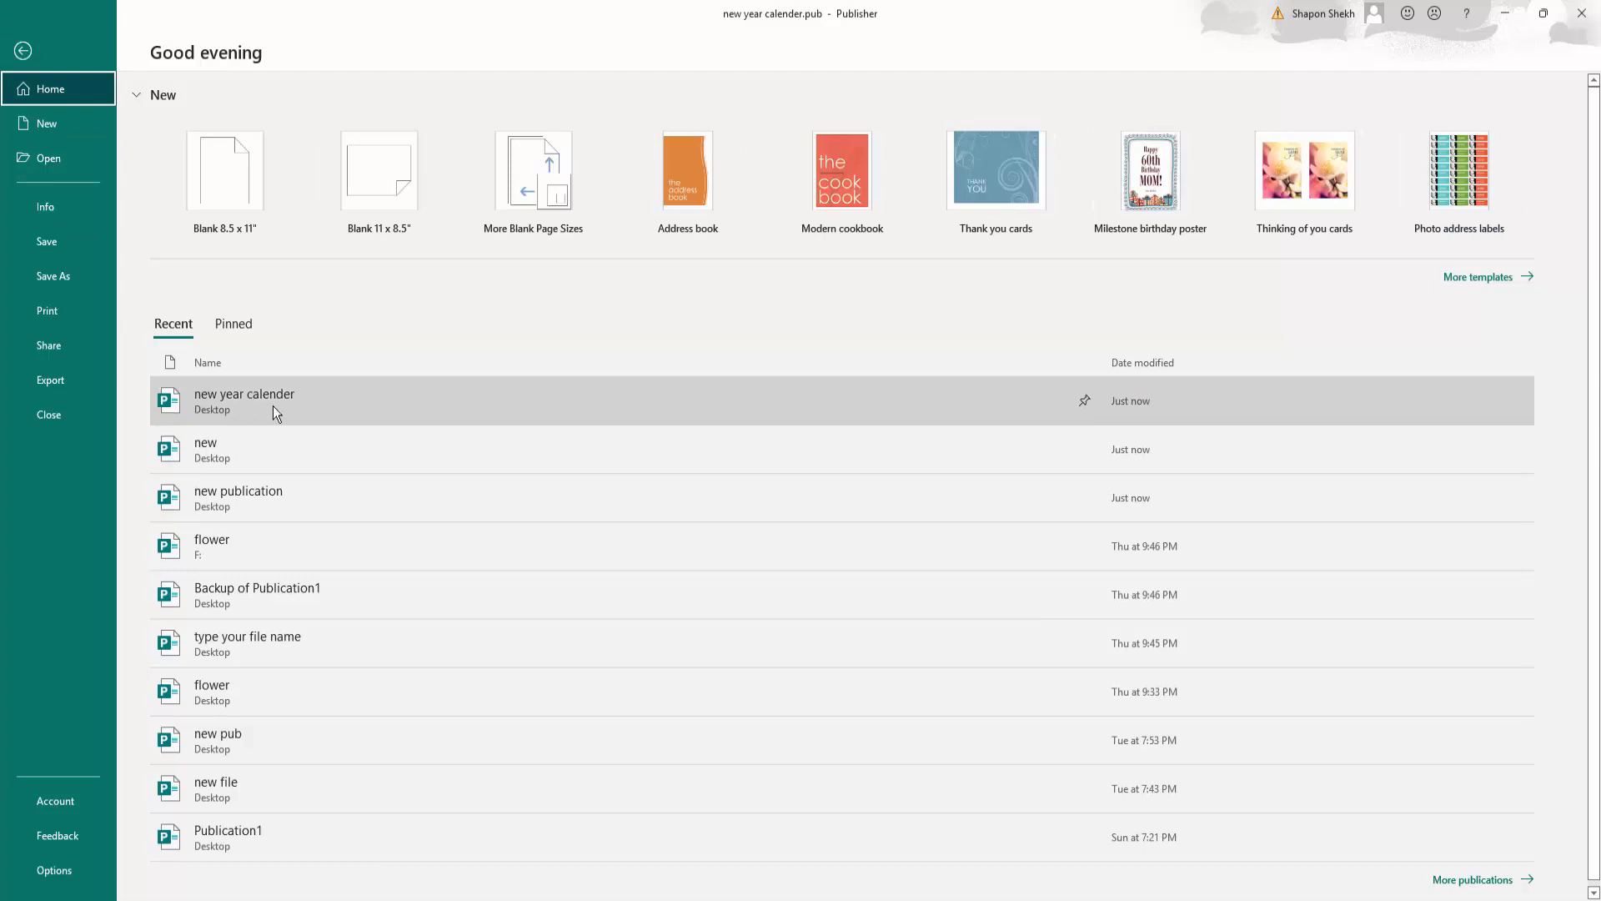
{"action": "mouse_move", "coordinate": [245, 418]}
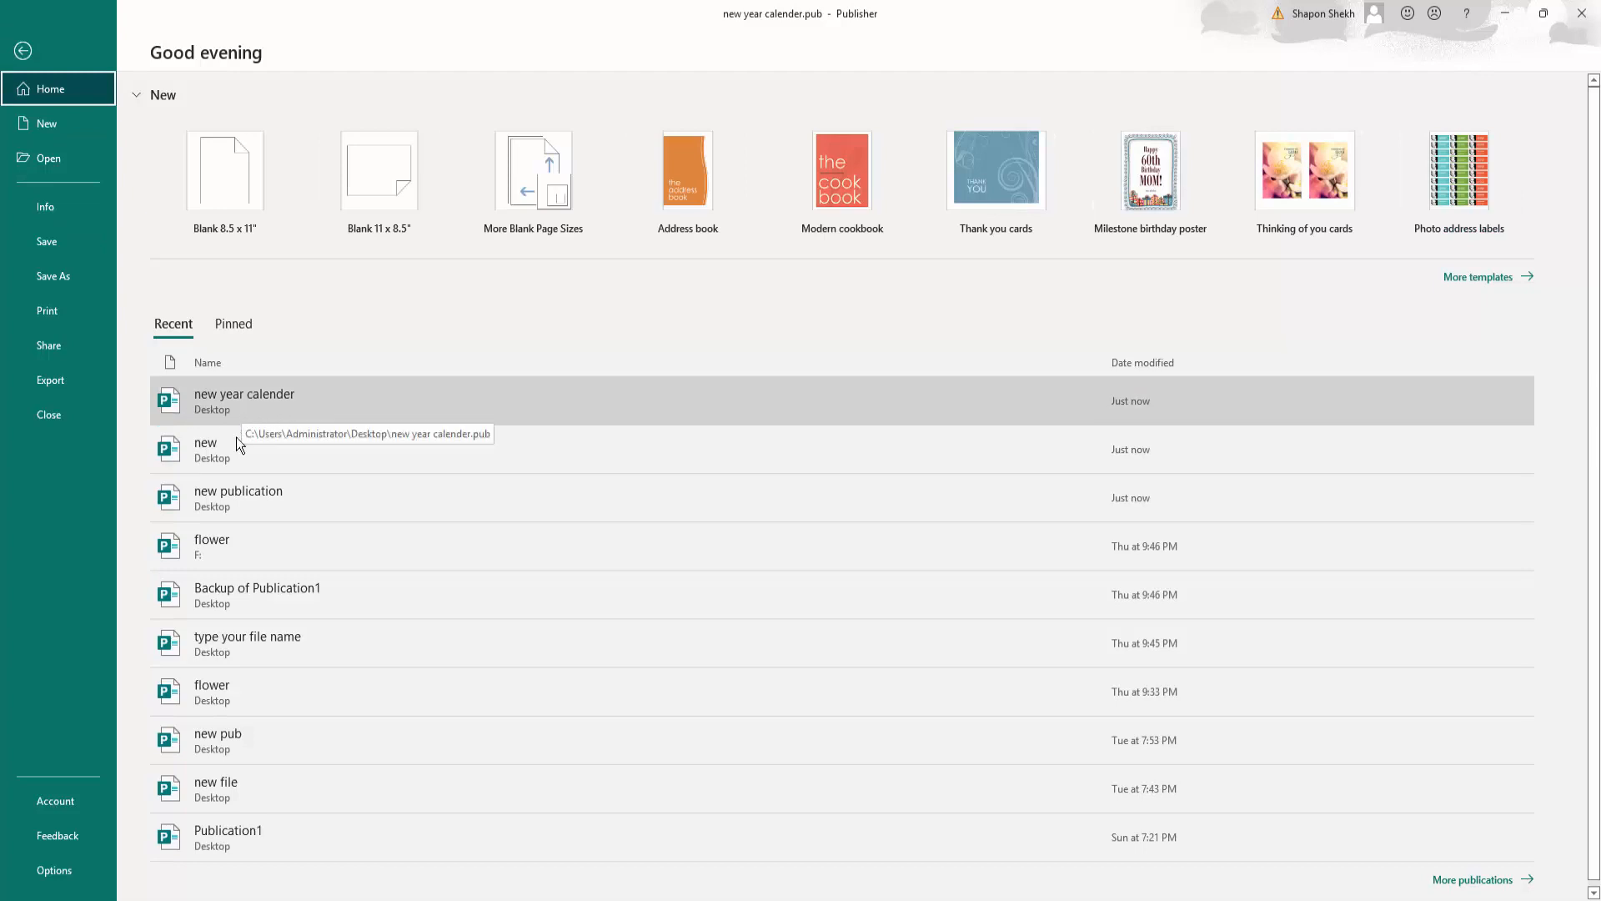
{"action": "mouse_move", "coordinate": [203, 449]}
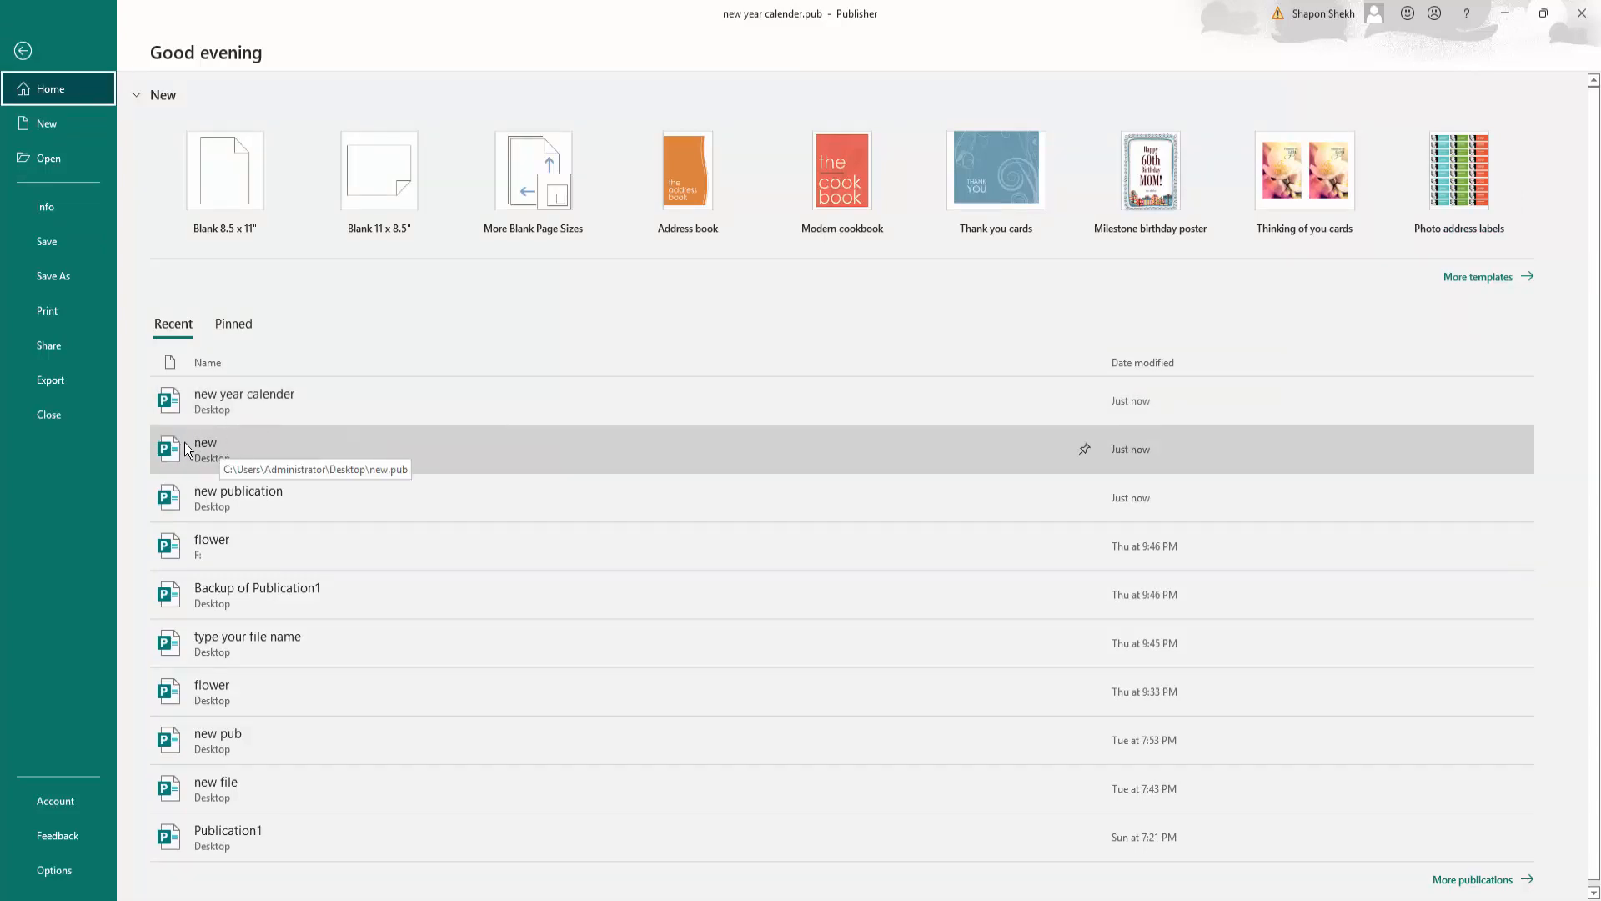